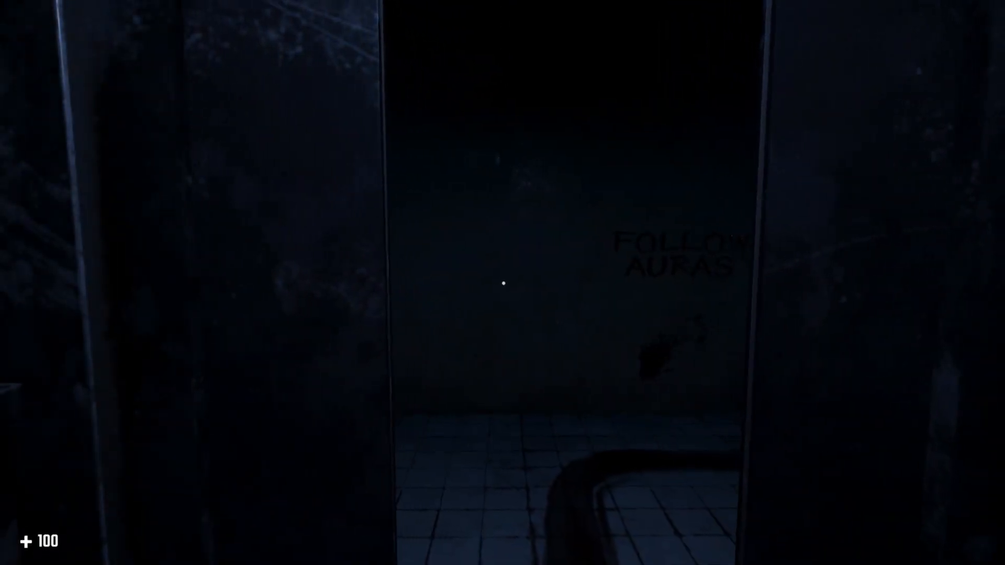
Step: Walk the level, try the locked door, then pick up the flashlight from the shelf
{"action": "key", "text": "w"}
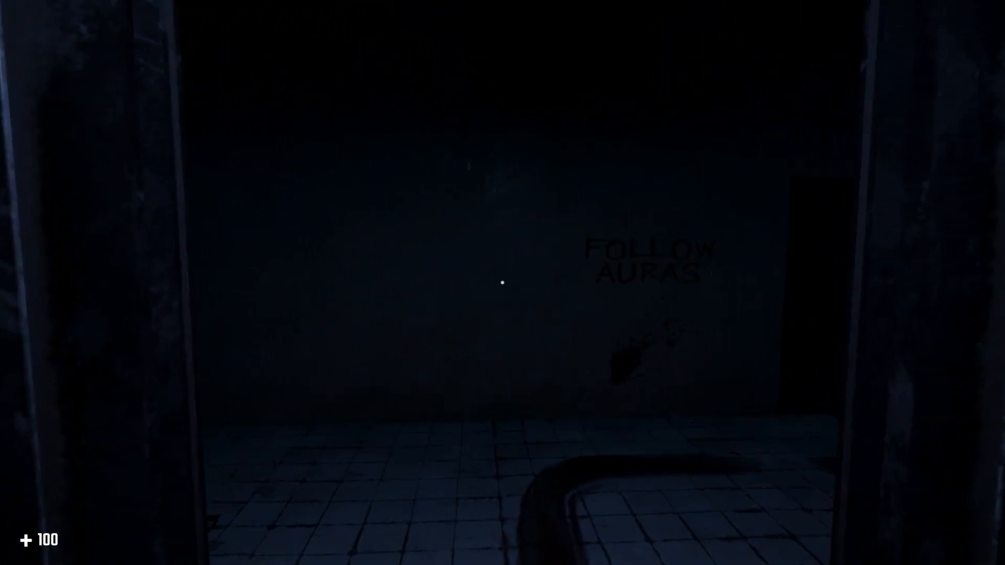
{"action": "mouse_move", "coordinate": [502, 283]}
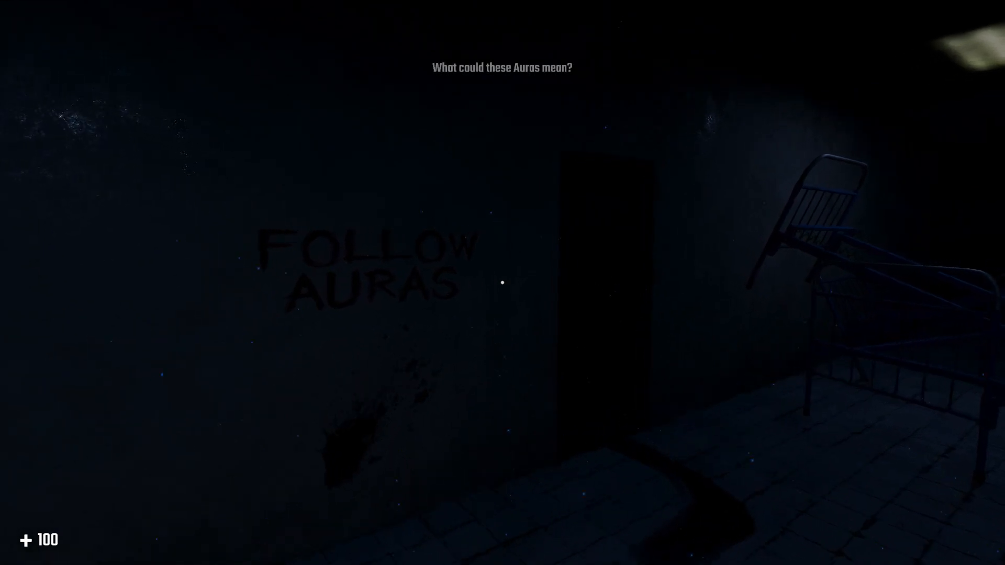
{"action": "mouse_move", "coordinate": [503, 282]}
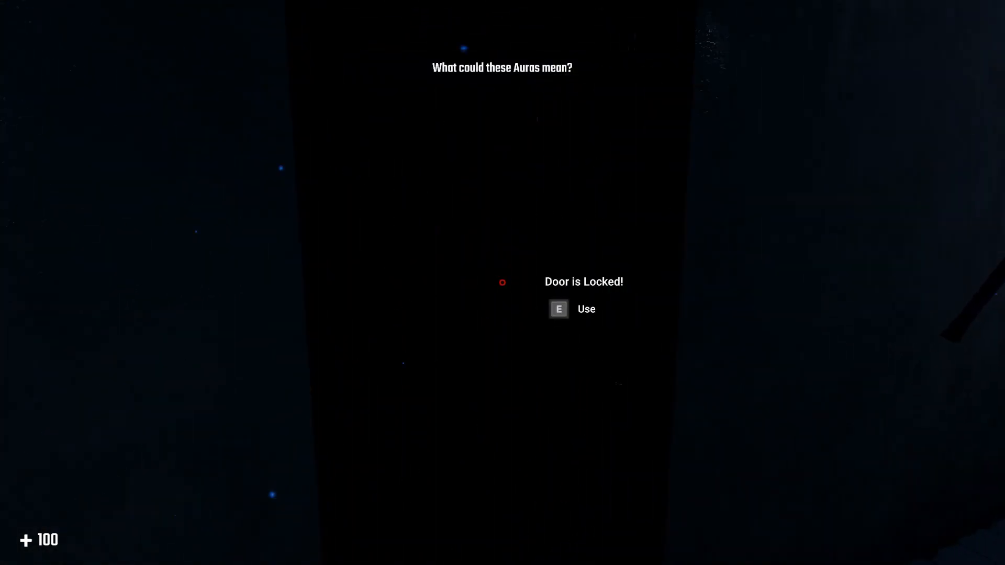
{"action": "key", "text": "e"}
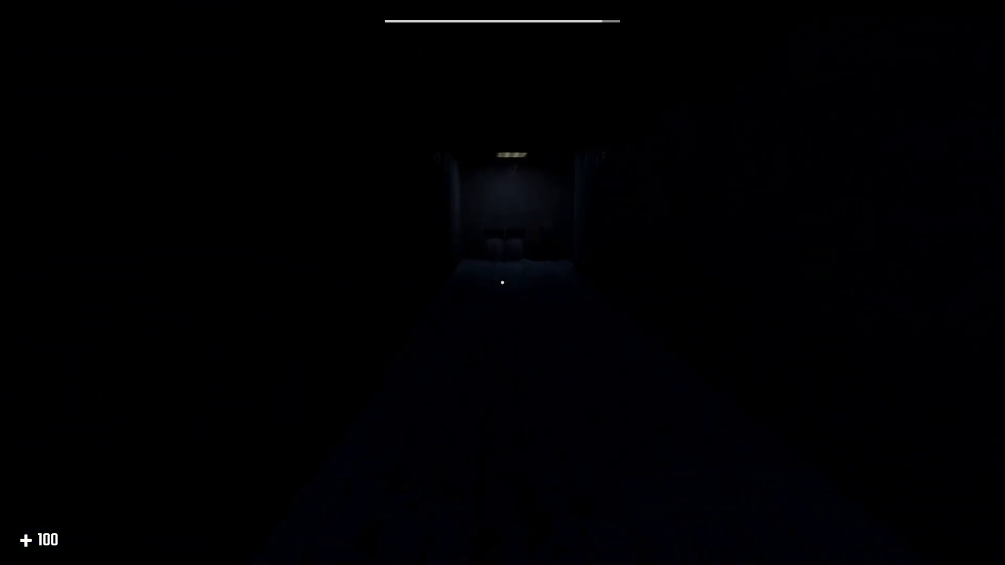
{"action": "key", "text": "w"}
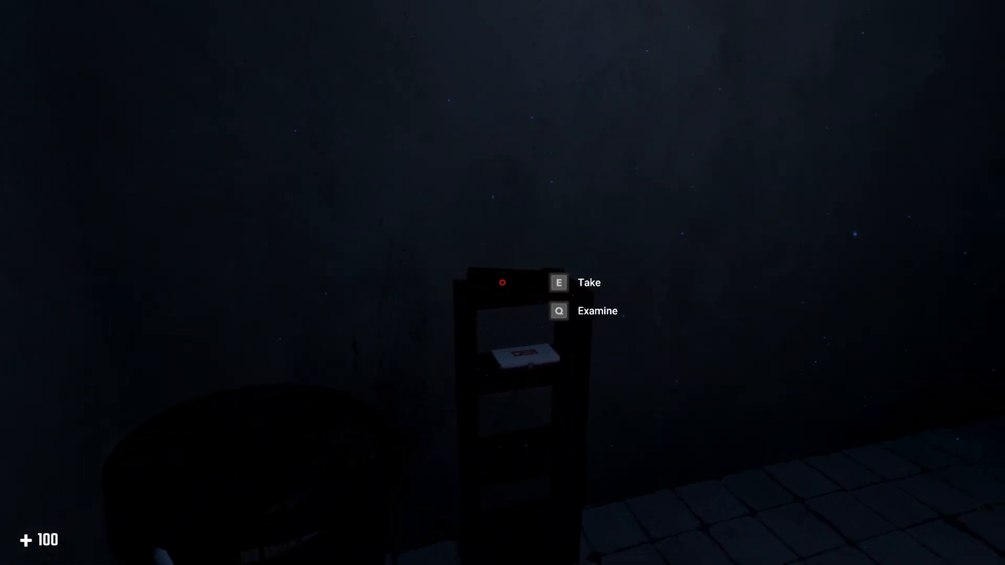
{"action": "key", "text": "e"}
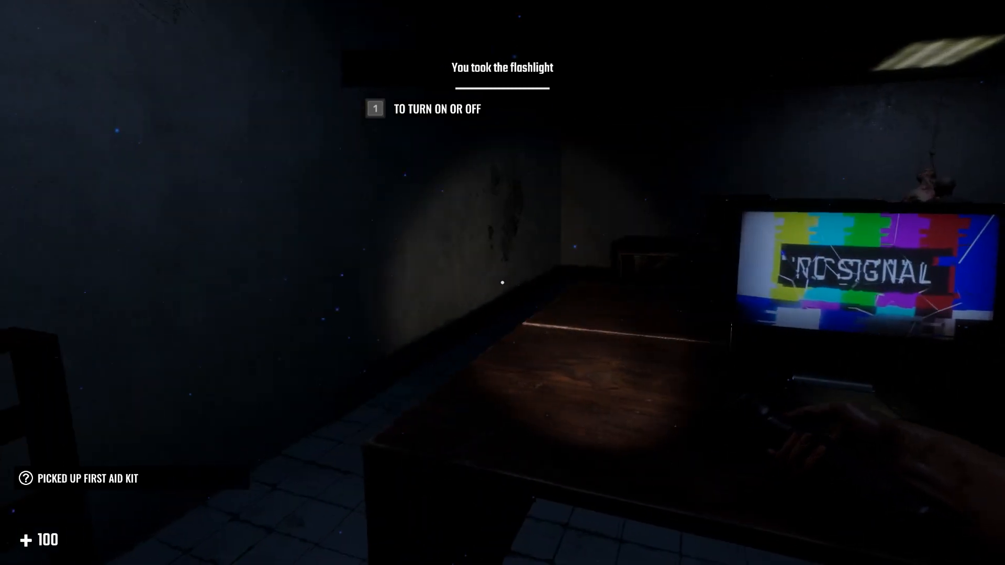
{"action": "mouse_move", "coordinate": [503, 283]}
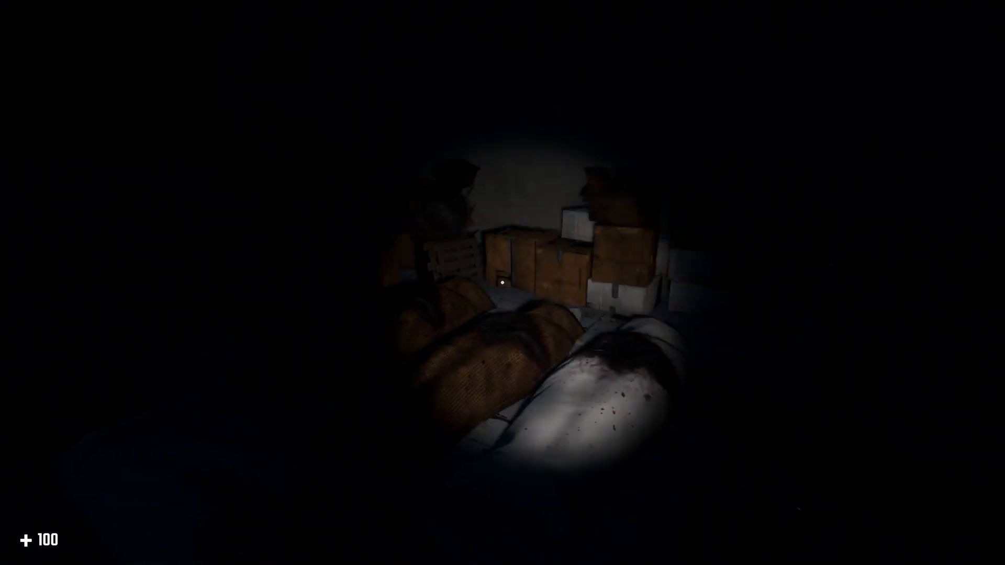
{"action": "mouse_move", "coordinate": [502, 282]}
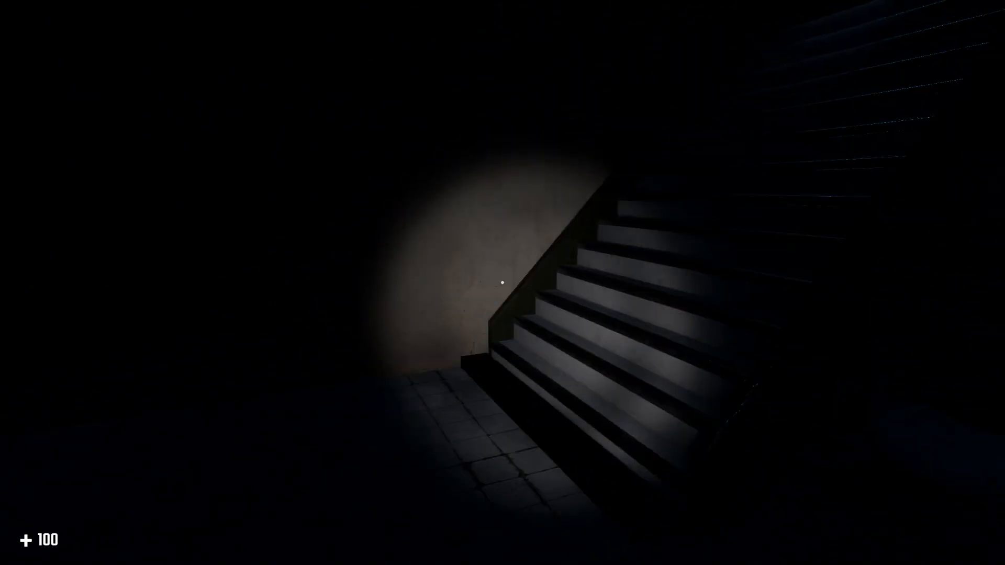
{"action": "mouse_move", "coordinate": [503, 283]}
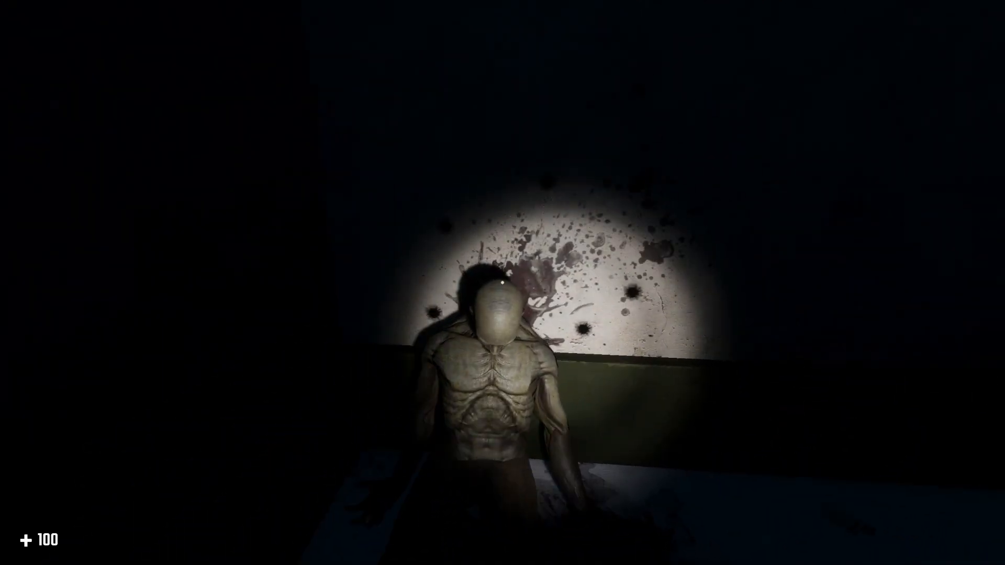
{"action": "mouse_move", "coordinate": [503, 283]}
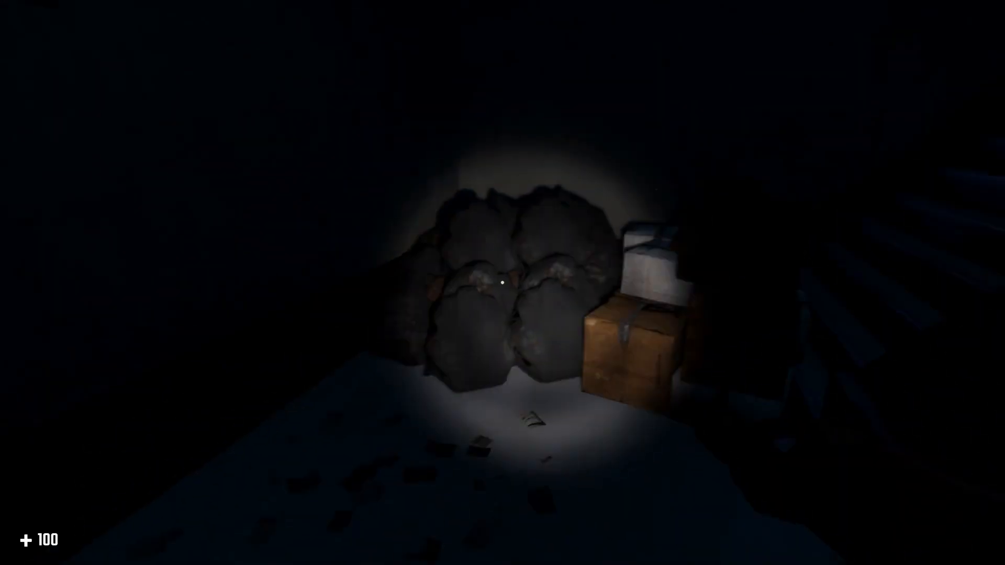
{"action": "mouse_move", "coordinate": [503, 283]}
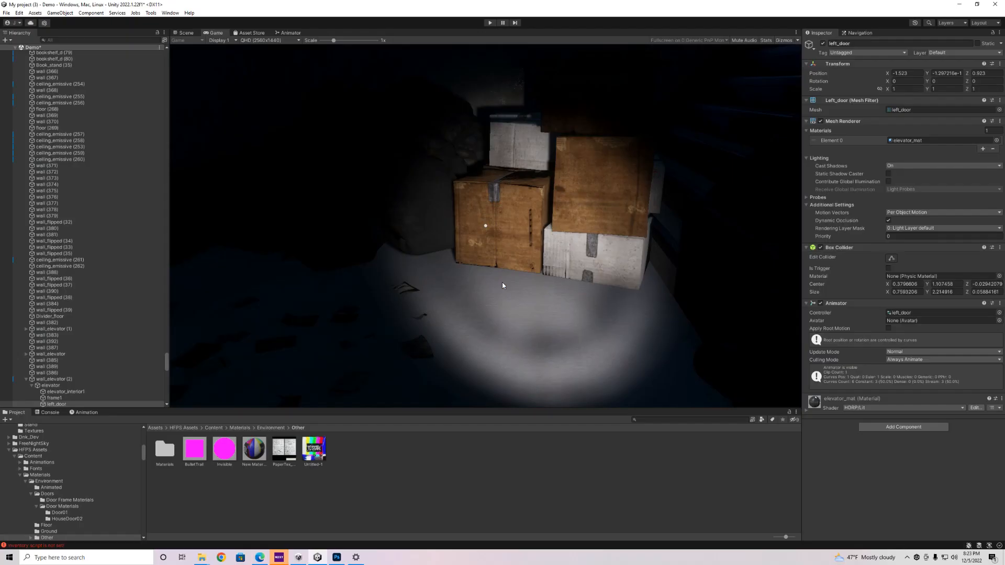
Step: In the Scene view, find and select the recyclable_bin object in the Hierarchy
{"action": "left_click", "coordinate": [184, 32]}
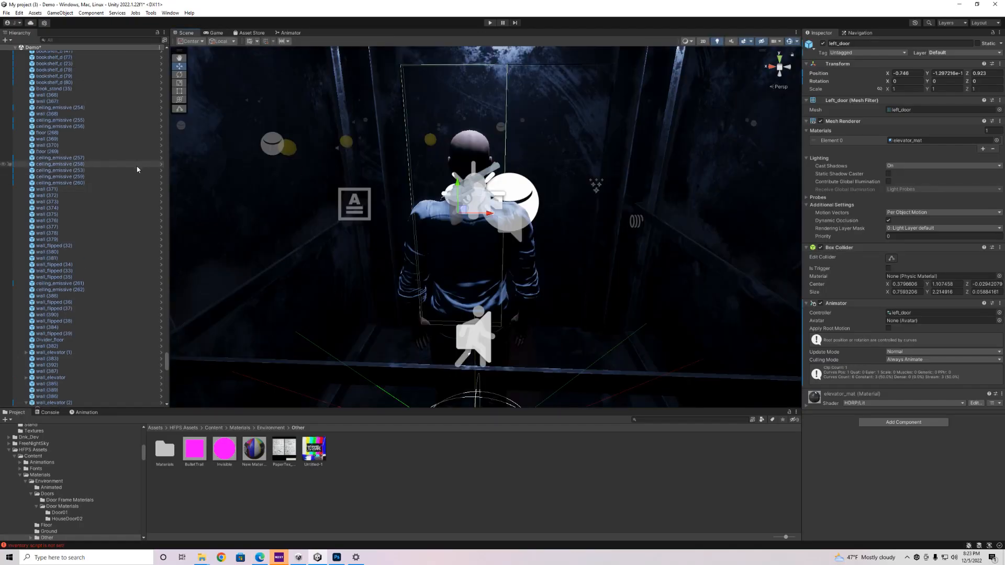
{"action": "scroll", "scroll_direction": "up", "scroll_amount": 3}
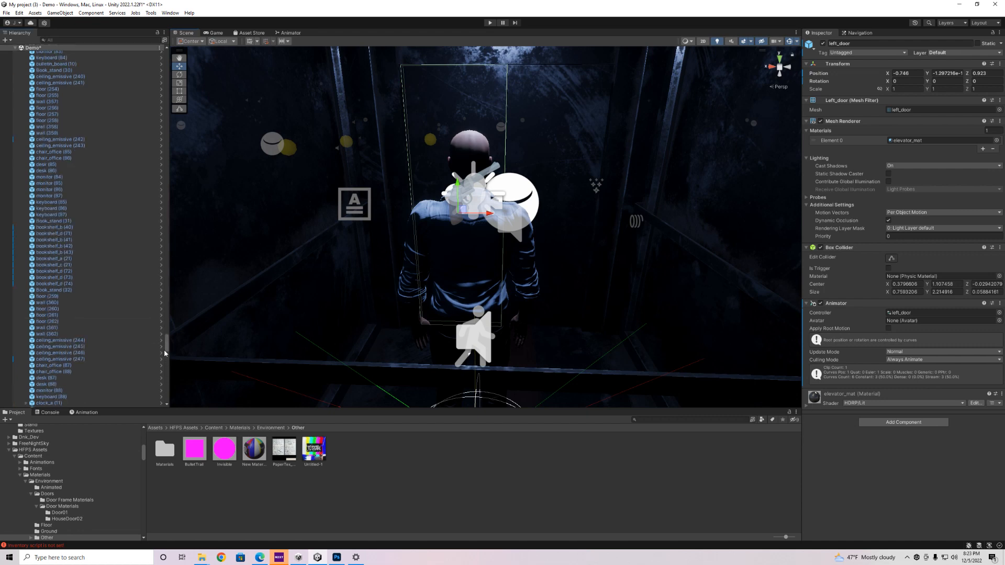
{"action": "scroll", "scroll_direction": "up", "scroll_amount": 3}
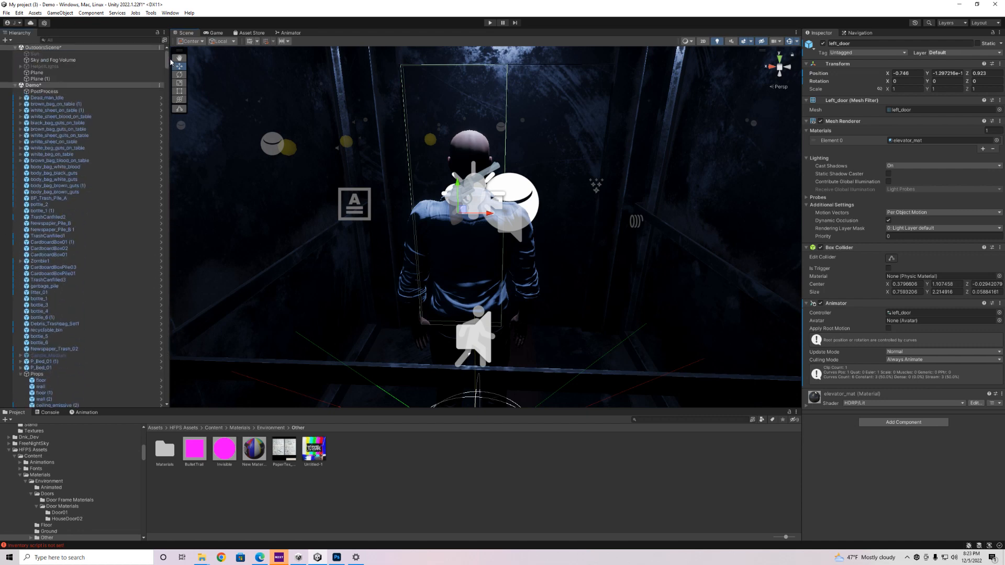
{"action": "left_click", "coordinate": [39, 54]}
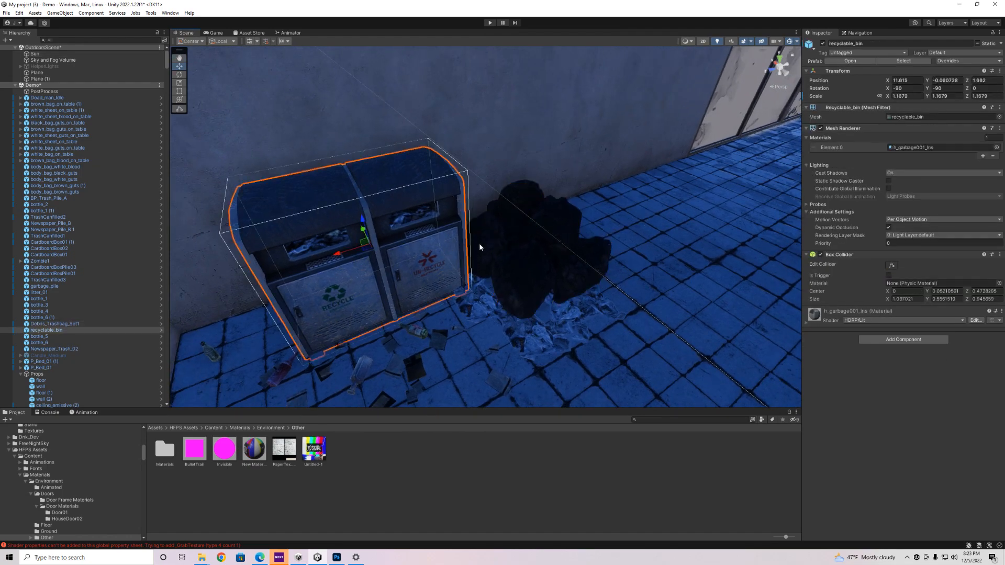
Step: Select Zombie1, the body slumped against the blood-spattered wall
{"action": "left_click", "coordinate": [54, 323]}
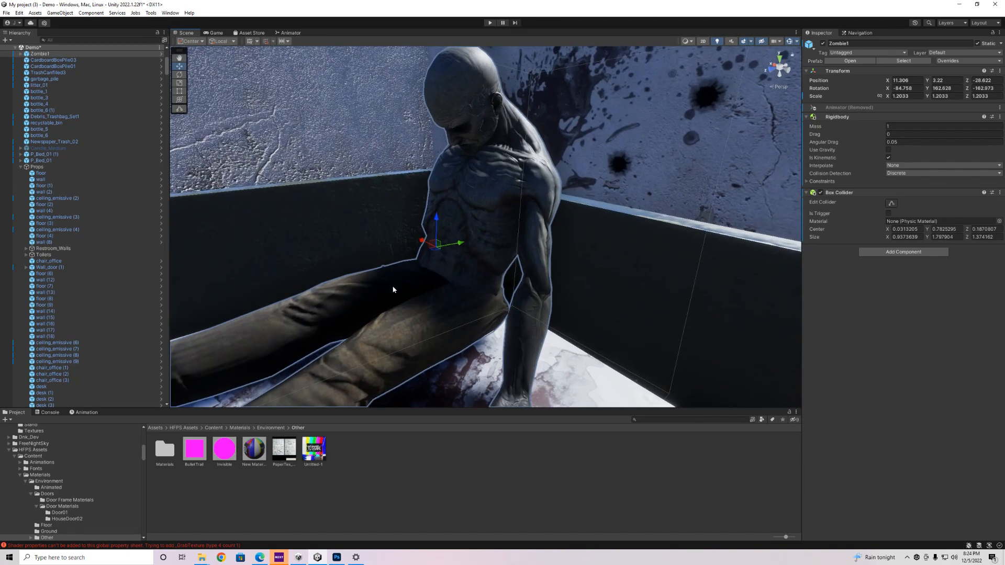
Step: Expand Zombie1 and select Quad (33), the blood-splattered DEAD INSIDE wall
{"action": "left_click", "coordinate": [45, 72]}
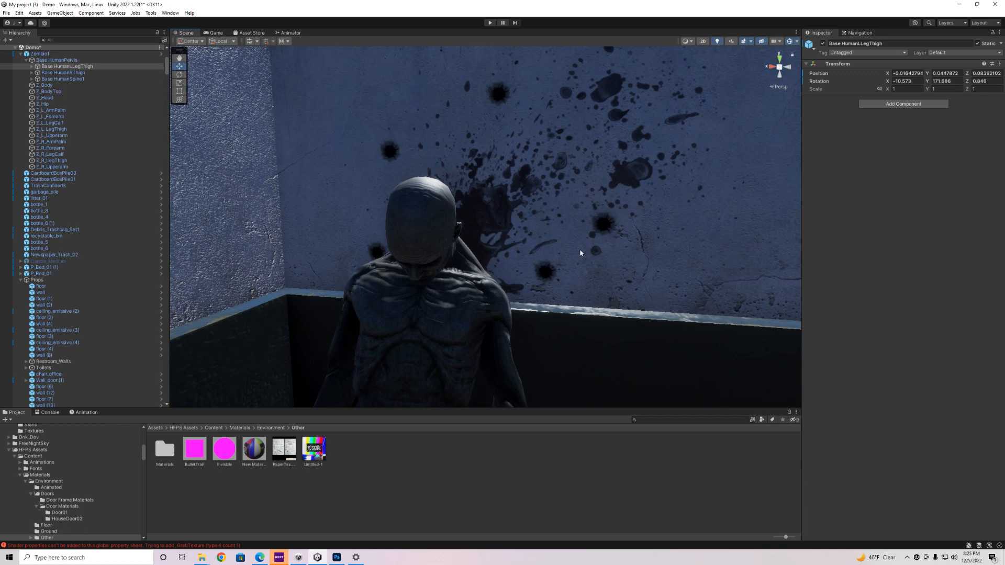
{"action": "left_click", "coordinate": [602, 221]}
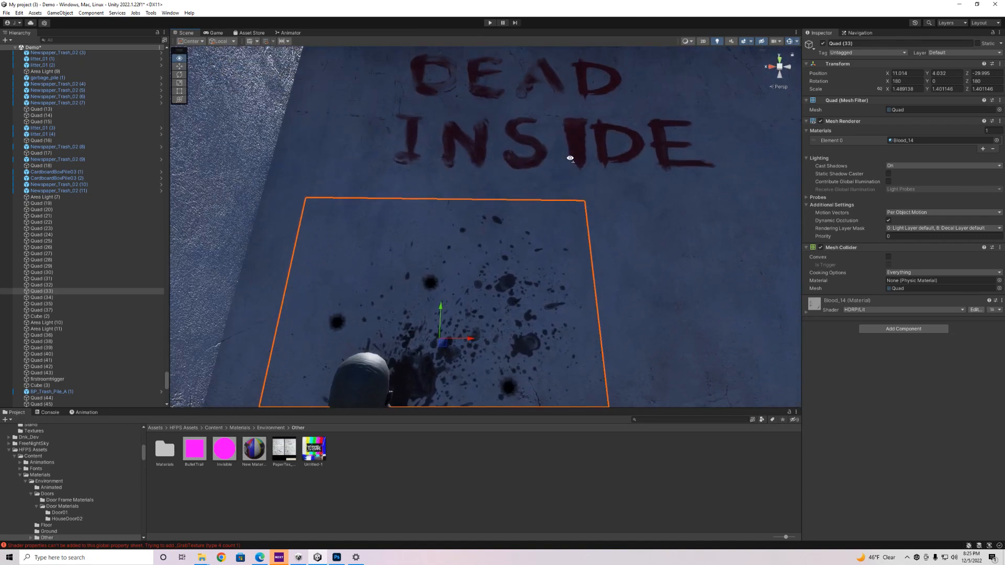
{"action": "left_click", "coordinate": [41, 222]}
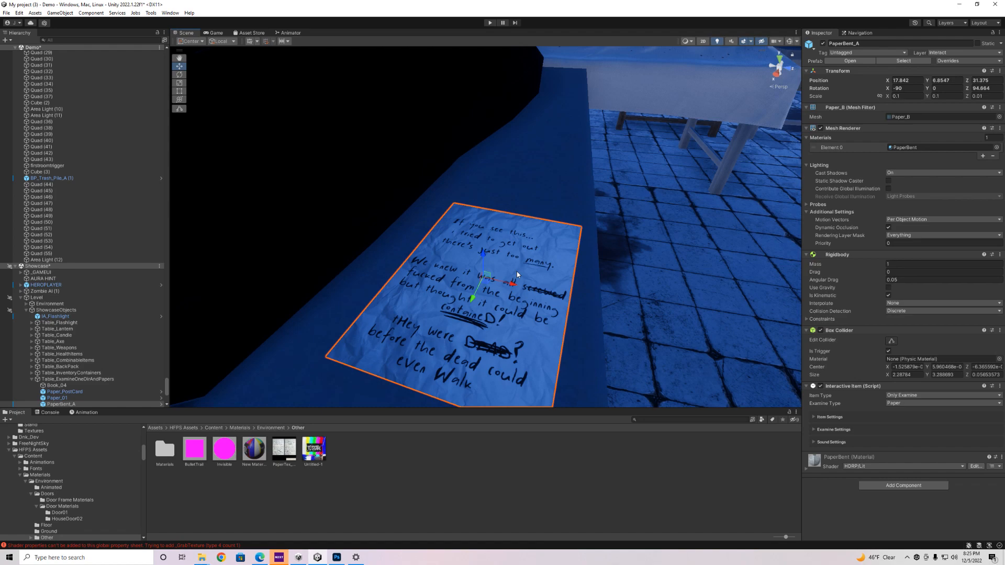
{"action": "mouse_move", "coordinate": [533, 277]}
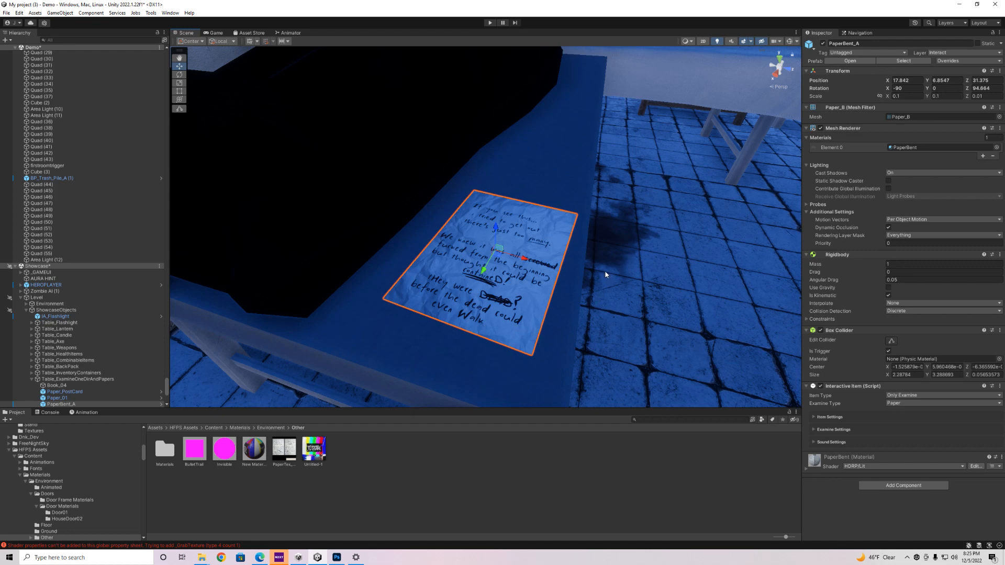
{"action": "mouse_move", "coordinate": [494, 294]}
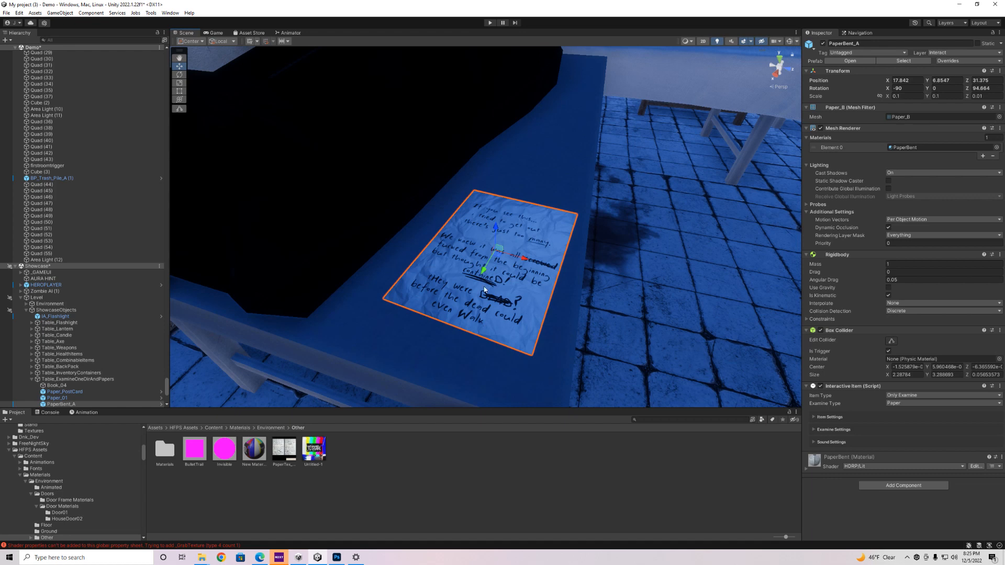
{"action": "mouse_move", "coordinate": [485, 293]}
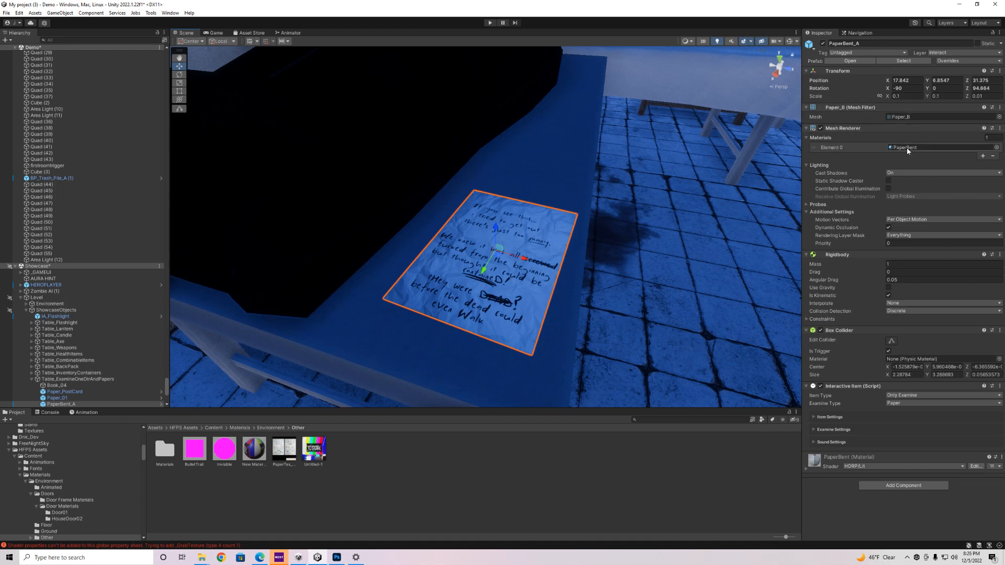
Step: View the paper note's material, then right-click the PaperTex_02 texture asset
{"action": "left_click", "coordinate": [905, 148]}
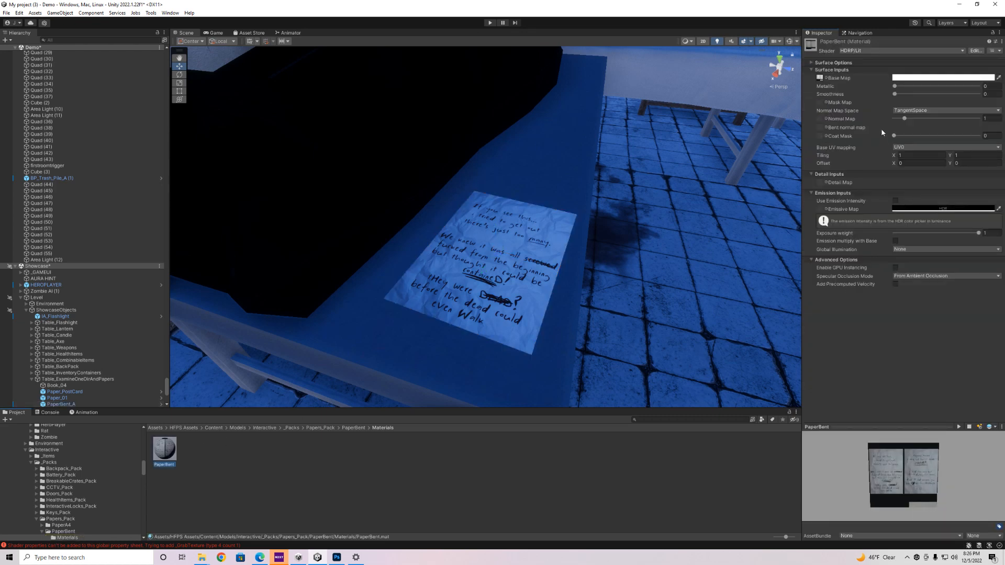
{"action": "mouse_move", "coordinate": [839, 78]}
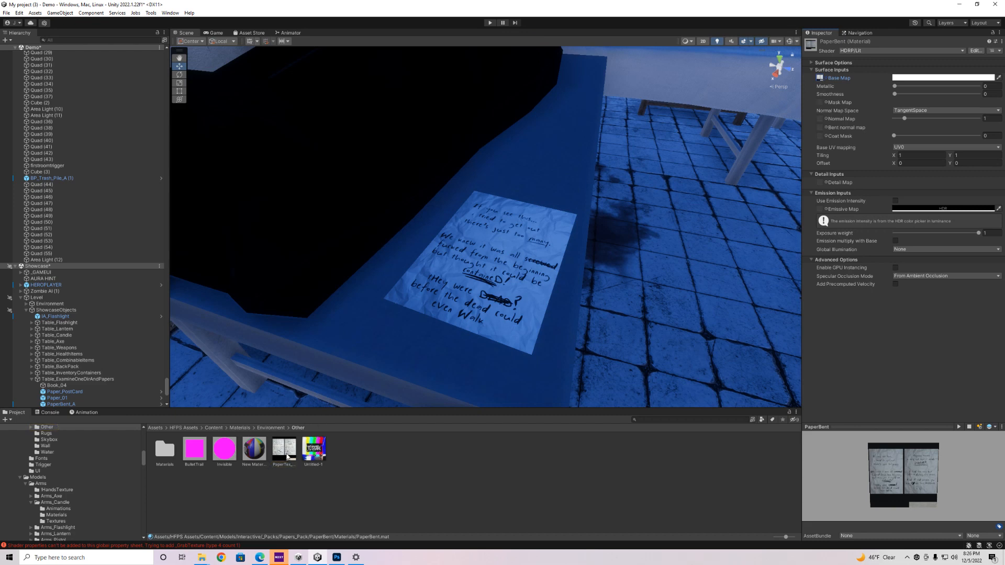
{"action": "right_click", "coordinate": [282, 448]}
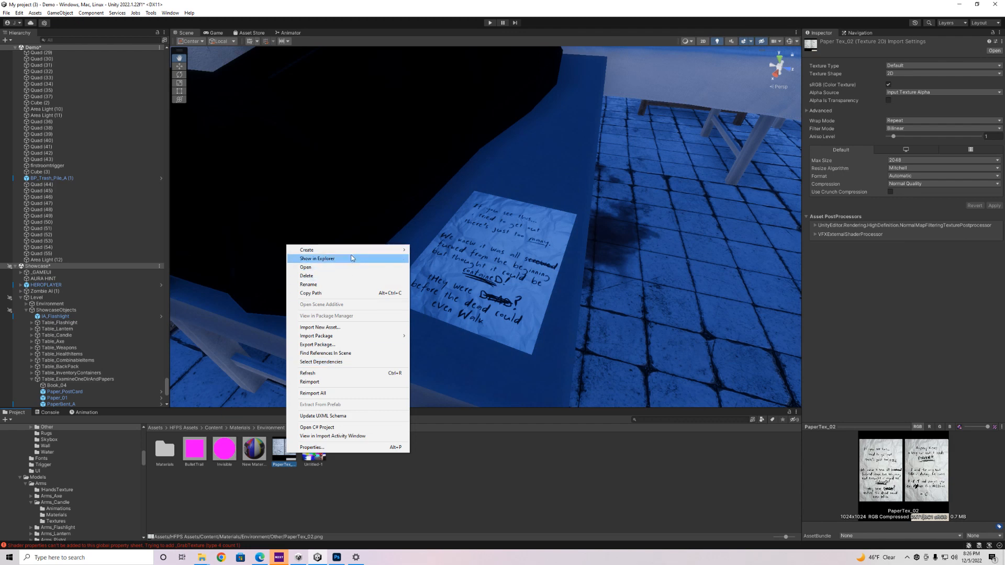
Step: Reveal PaperTex_02.png in Explorer and open it with Adobe Photoshop 2023
{"action": "left_click", "coordinate": [317, 258]}
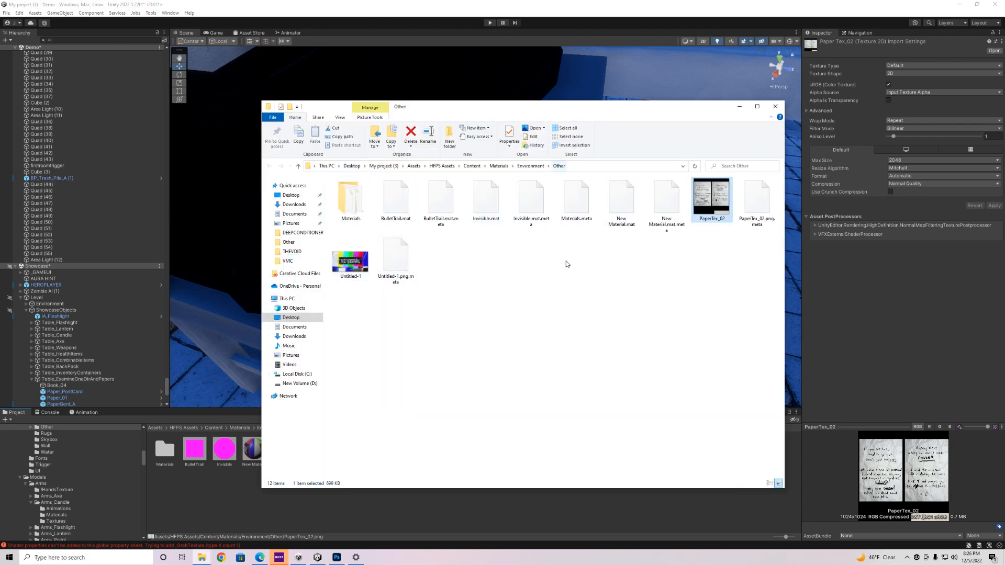
{"action": "mouse_move", "coordinate": [719, 207]}
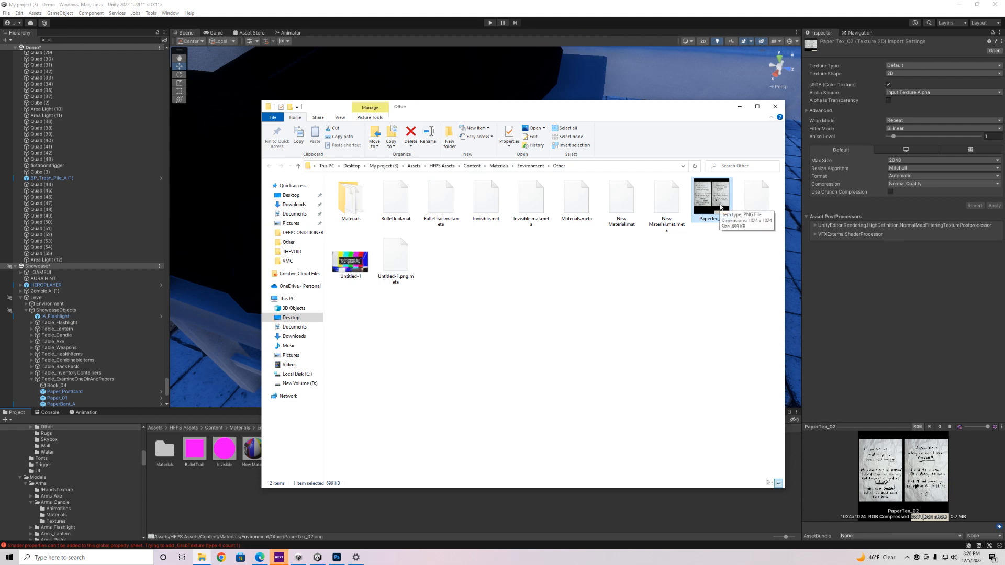
{"action": "right_click", "coordinate": [711, 199]}
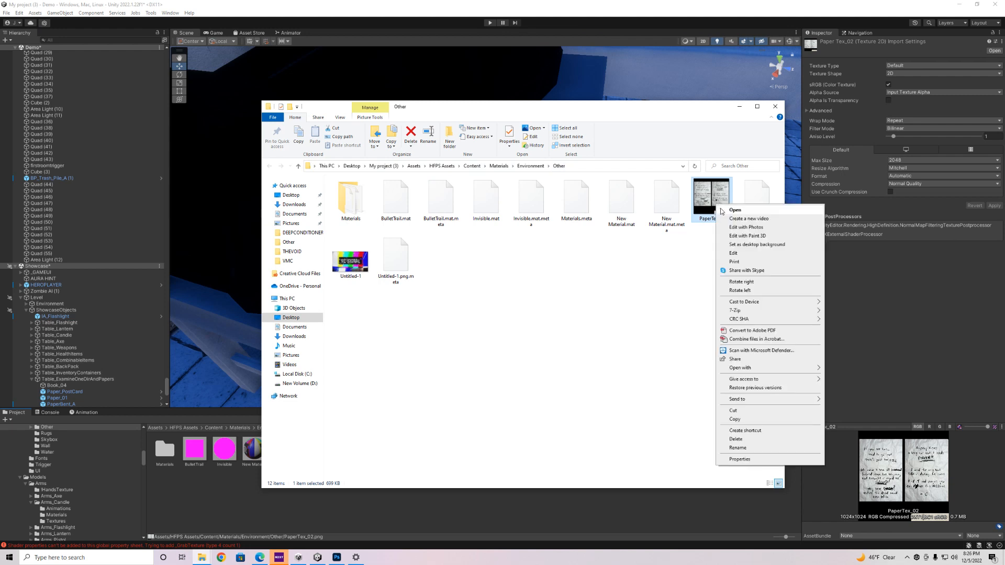
{"action": "mouse_move", "coordinate": [746, 227]}
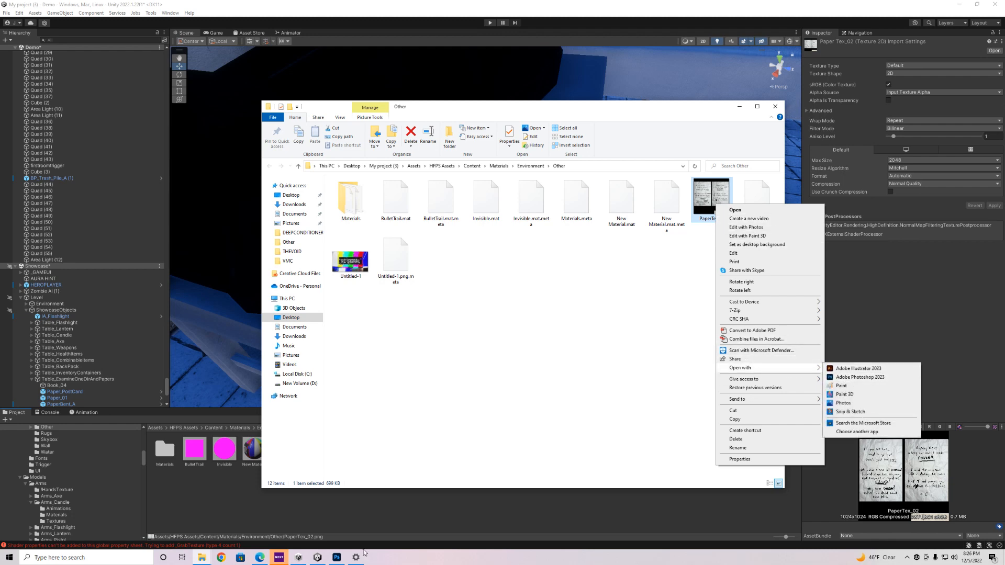
{"action": "left_click", "coordinate": [860, 376]}
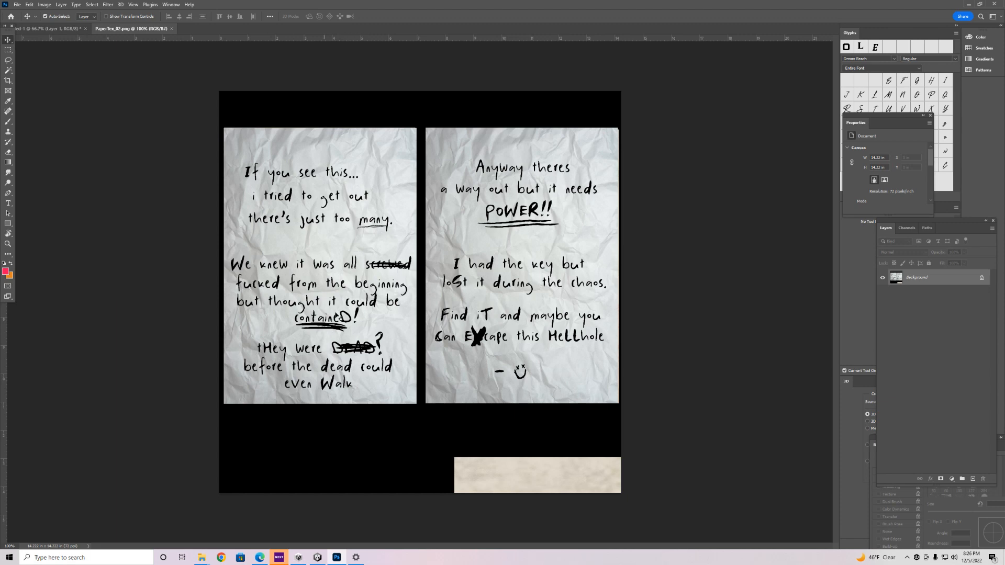
{"action": "mouse_move", "coordinate": [353, 242]}
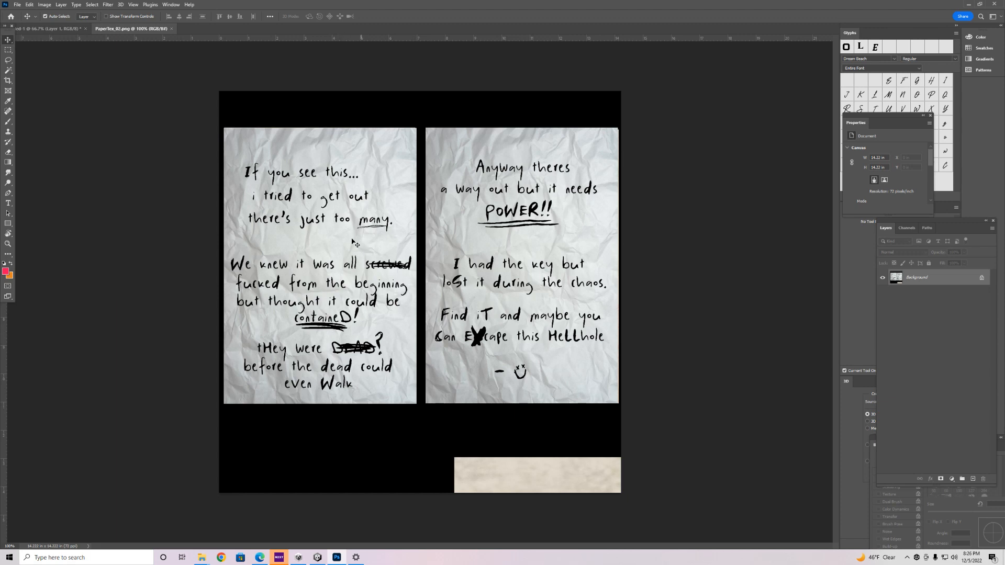
{"action": "mouse_move", "coordinate": [319, 252]}
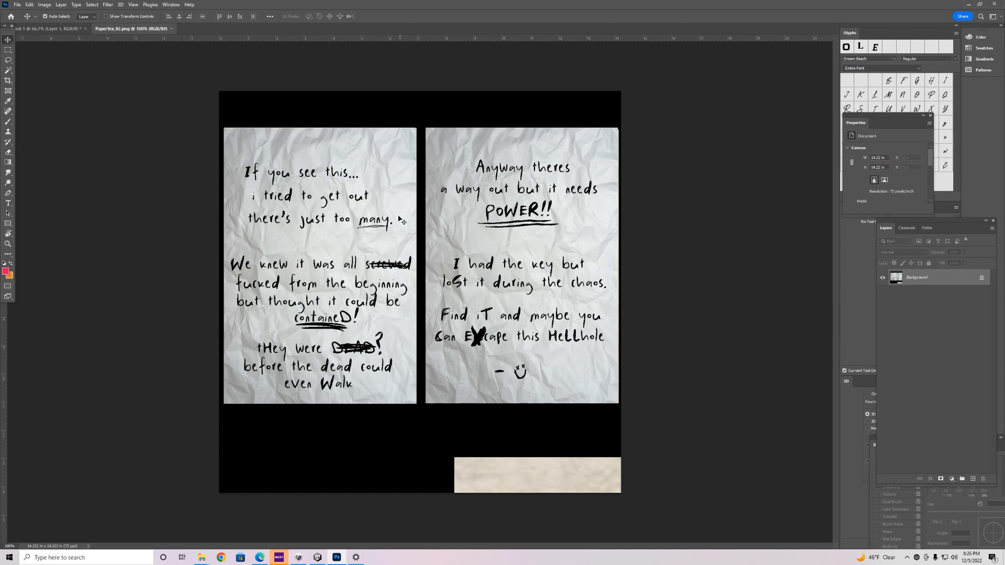
{"action": "mouse_move", "coordinate": [372, 223]}
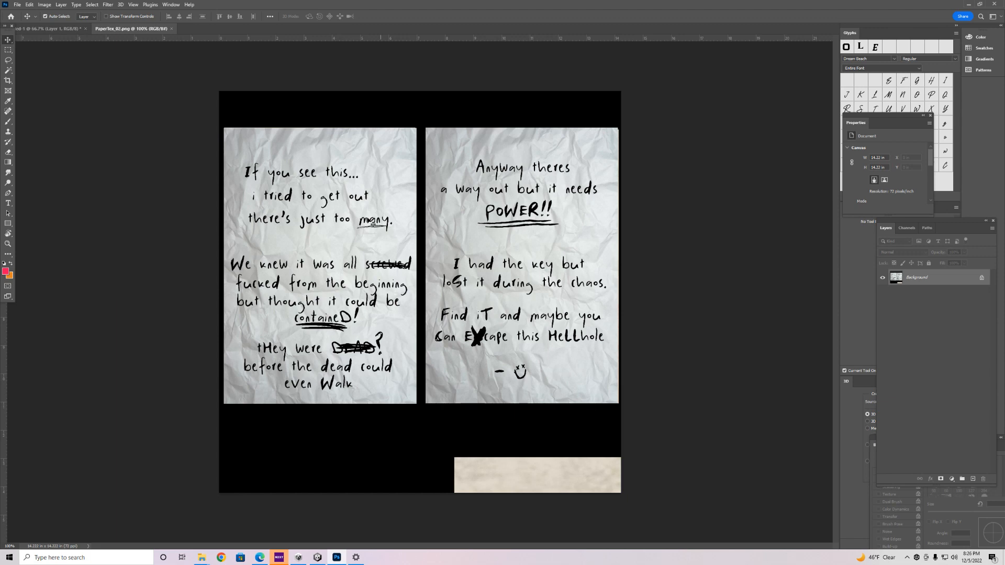
{"action": "mouse_move", "coordinate": [272, 203]}
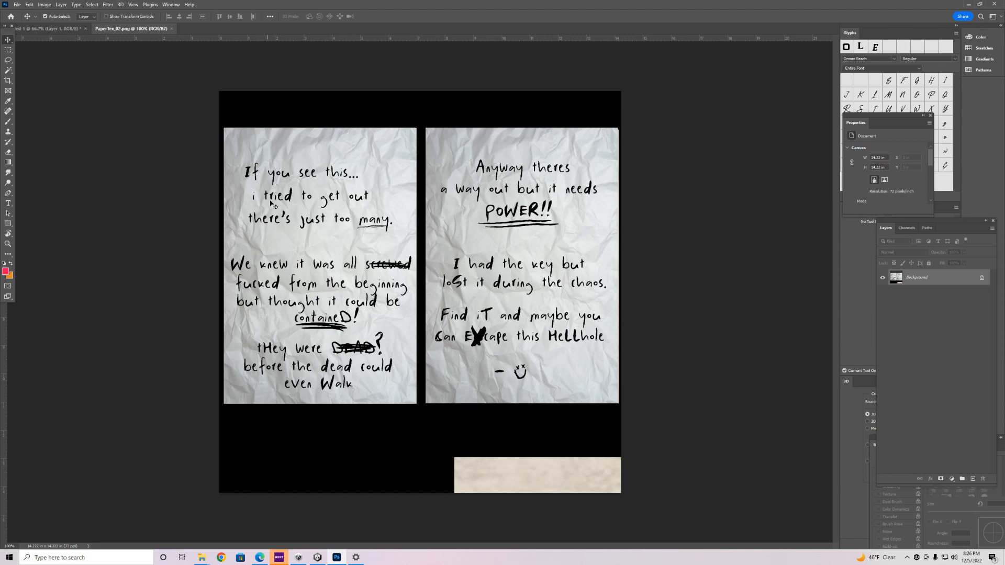
{"action": "mouse_move", "coordinate": [255, 186]}
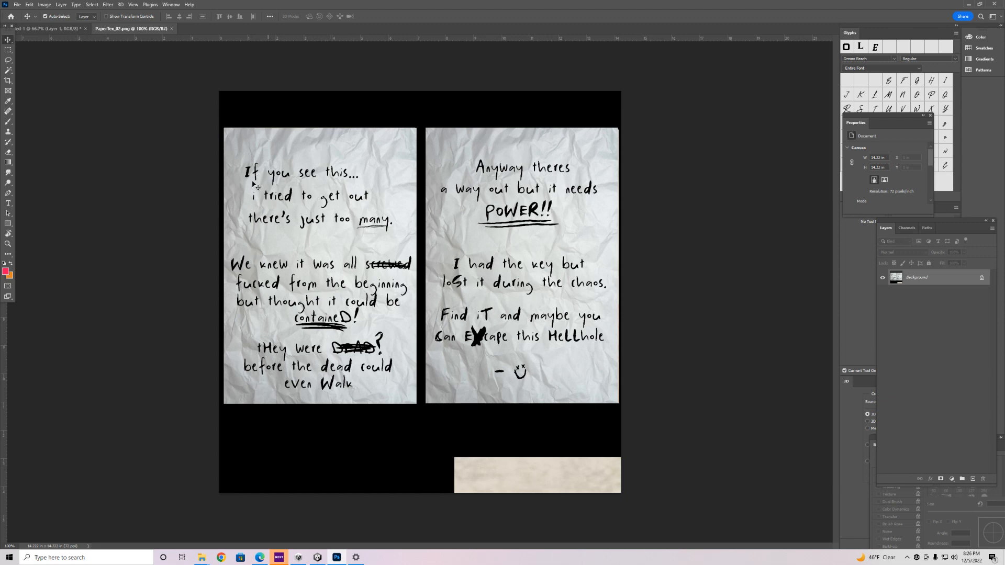
{"action": "left_click", "coordinate": [8, 206]}
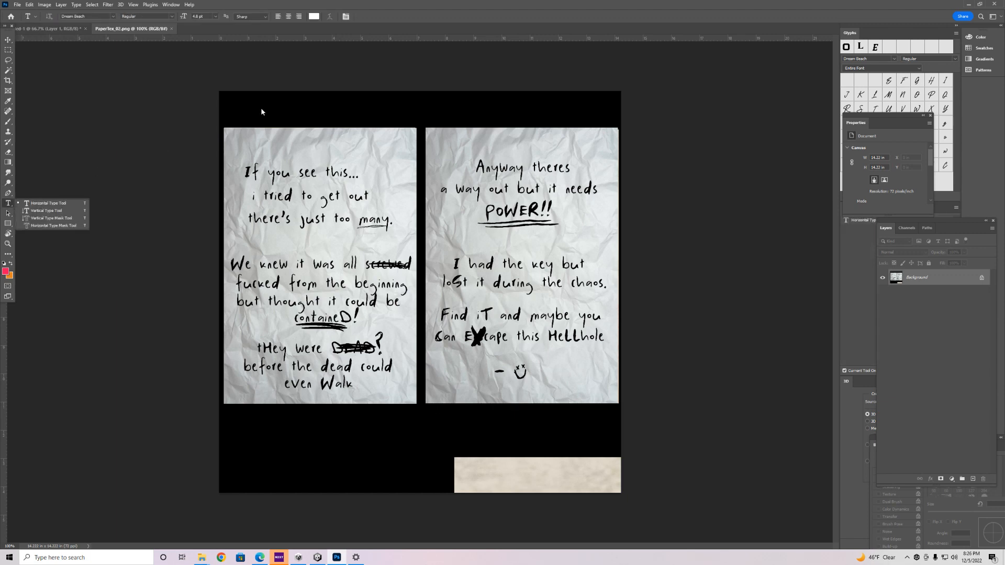
{"action": "left_click", "coordinate": [115, 16]}
{"action": "type", "text": "man"}
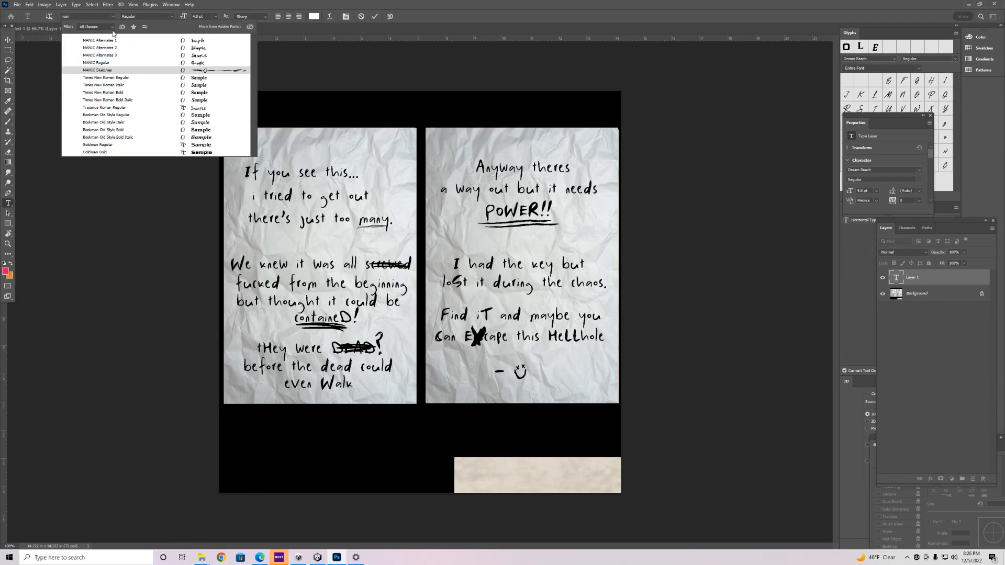
{"action": "left_click", "coordinate": [96, 62]}
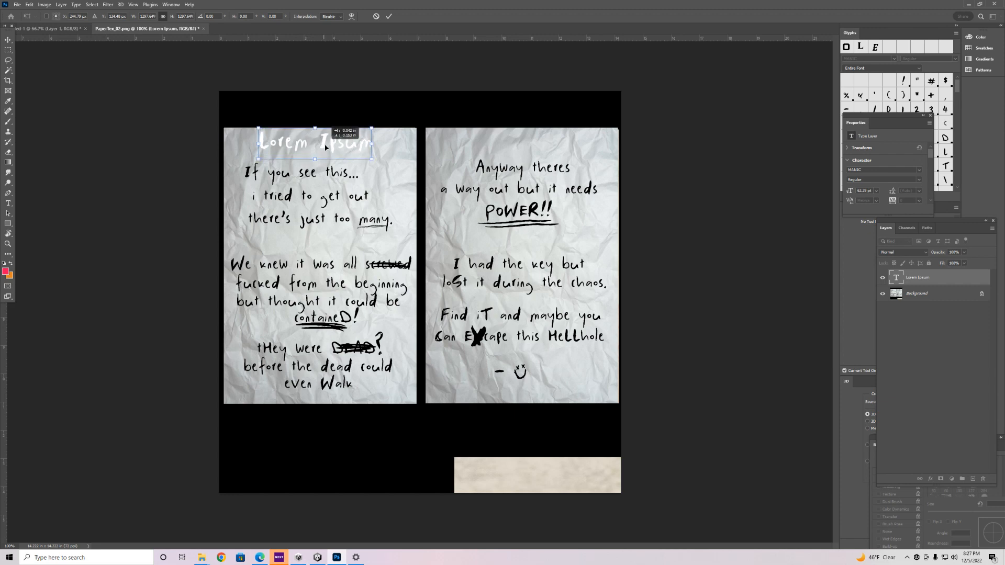
{"action": "mouse_move", "coordinate": [385, 160]}
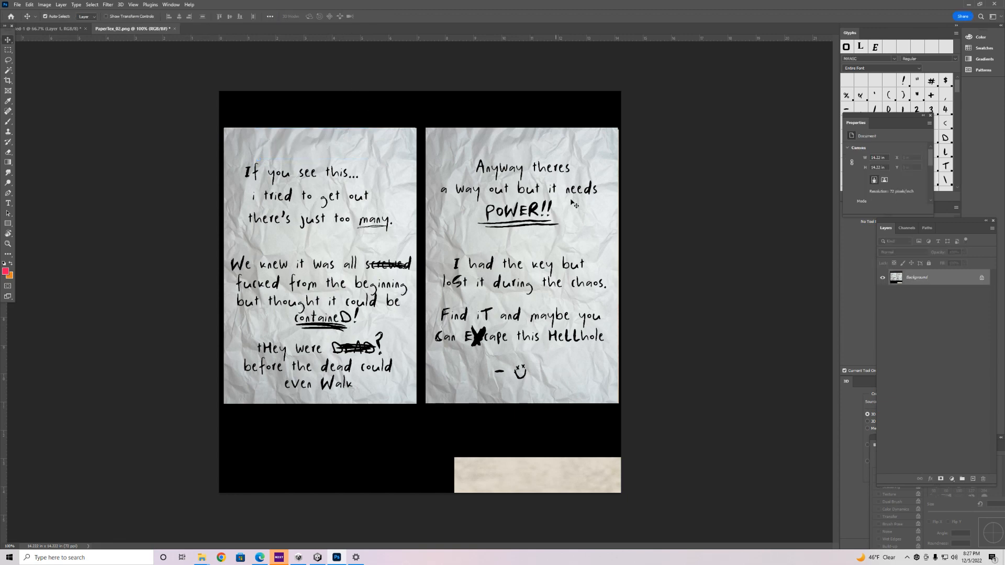
{"action": "mouse_move", "coordinate": [306, 266]}
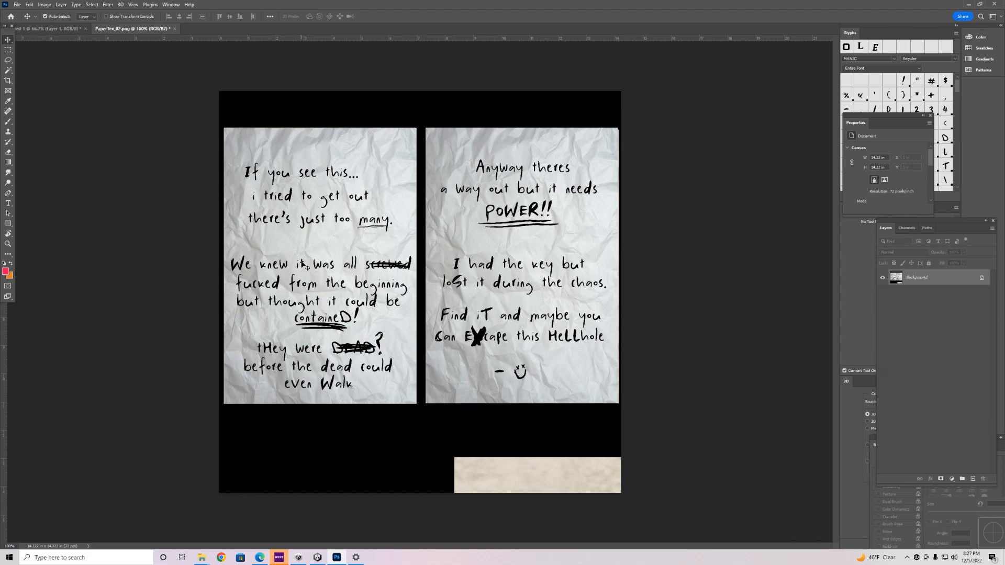
{"action": "mouse_move", "coordinate": [400, 399]}
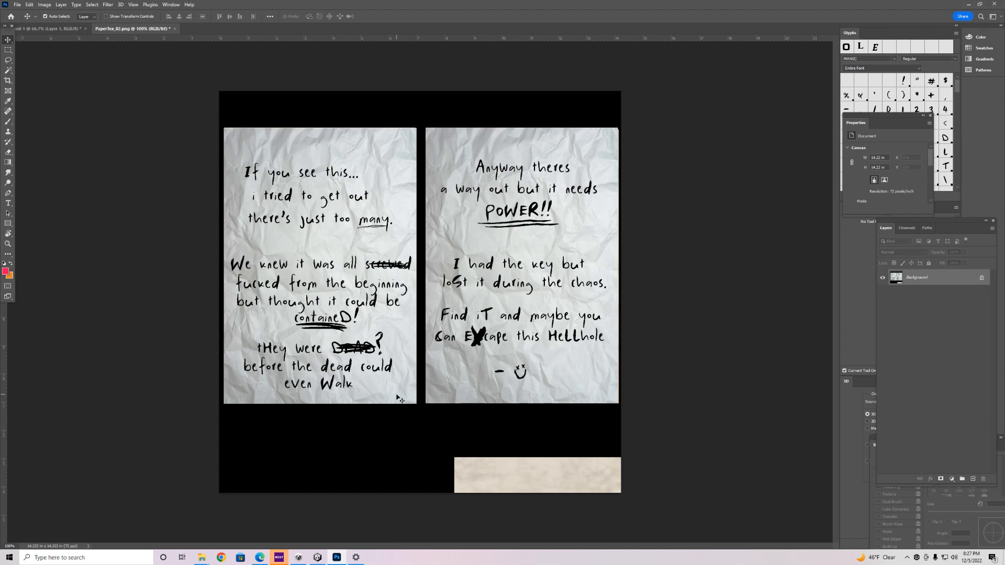
{"action": "mouse_move", "coordinate": [334, 545]}
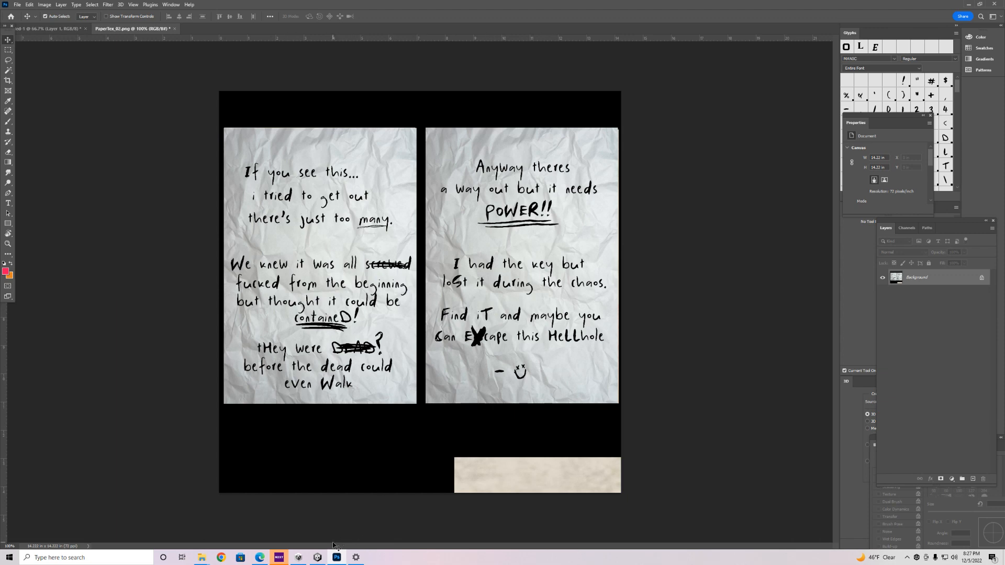
{"action": "mouse_move", "coordinate": [316, 557]}
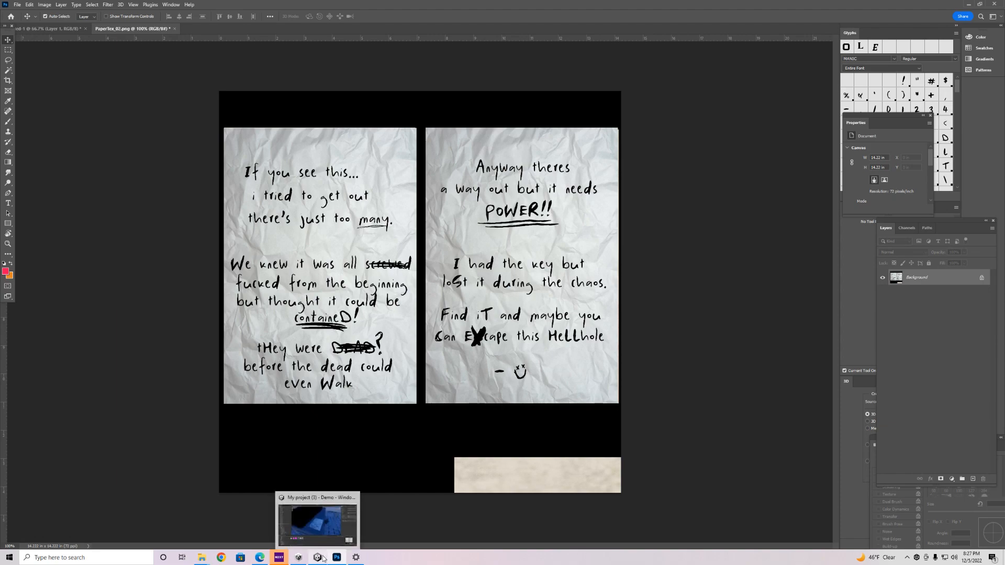
Step: Back in Unity, view the PaperBent material and browse to Environment > Other materials
{"action": "left_click", "coordinate": [317, 520]}
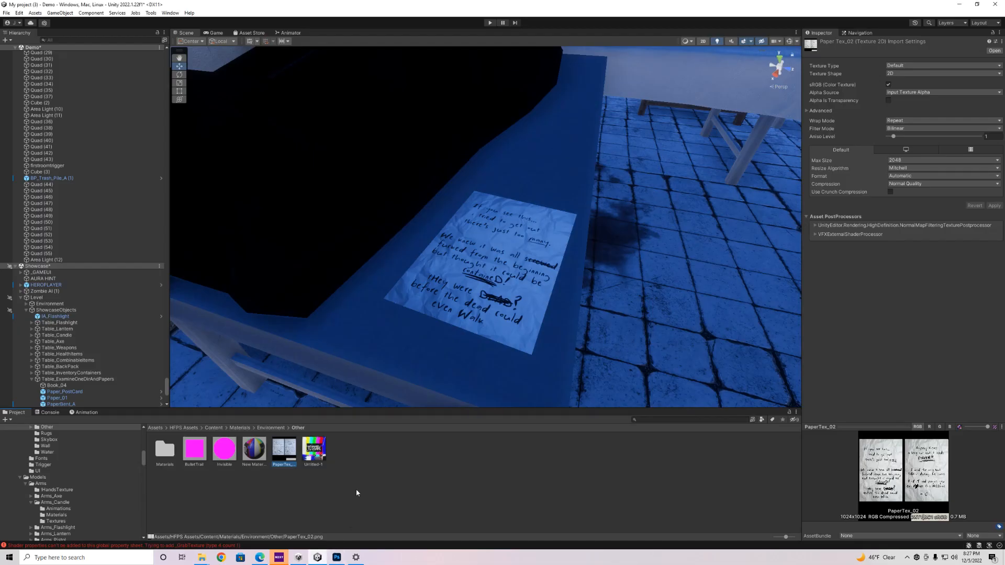
{"action": "mouse_move", "coordinate": [370, 410]}
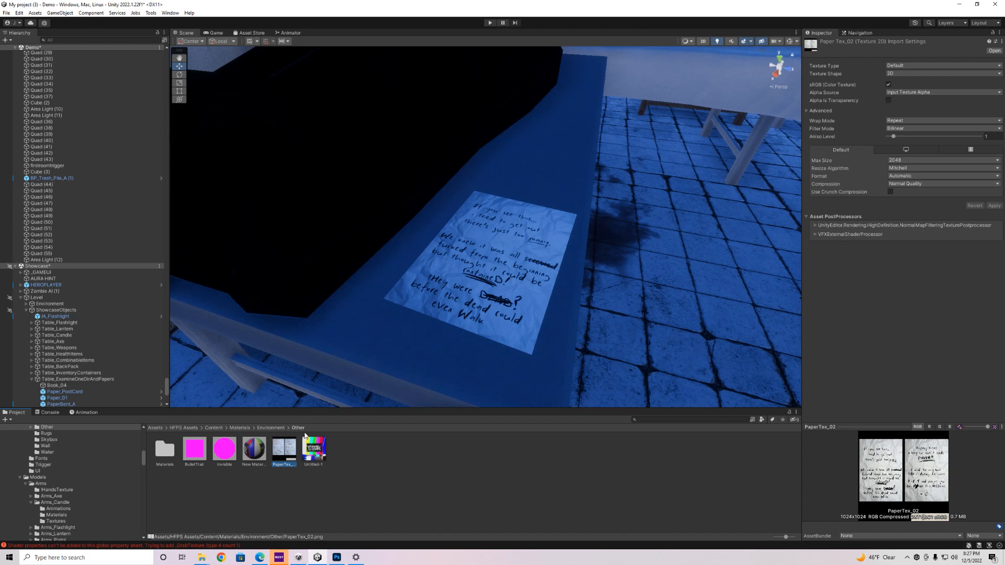
{"action": "mouse_move", "coordinate": [431, 368]}
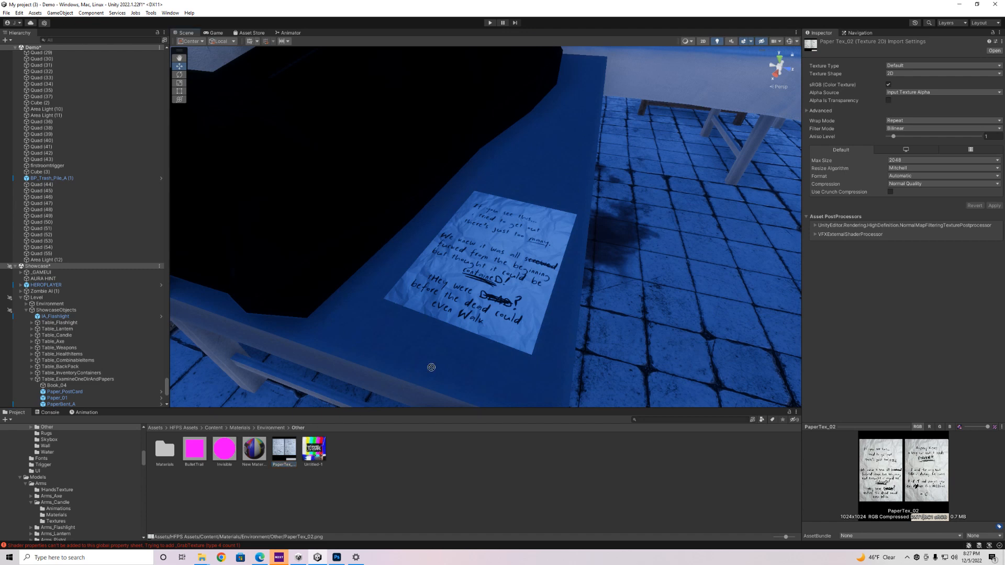
{"action": "mouse_move", "coordinate": [808, 149]}
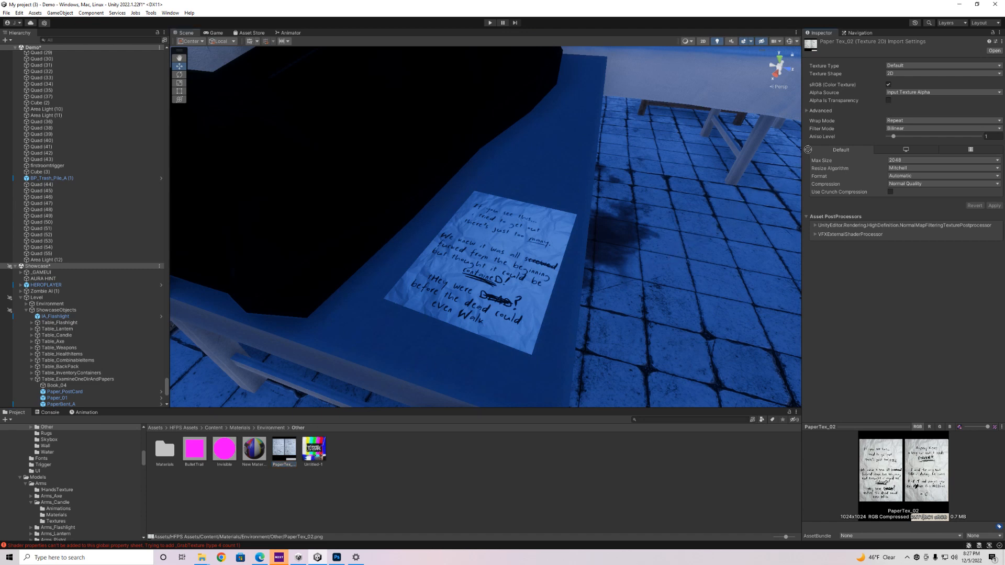
{"action": "mouse_move", "coordinate": [819, 141]}
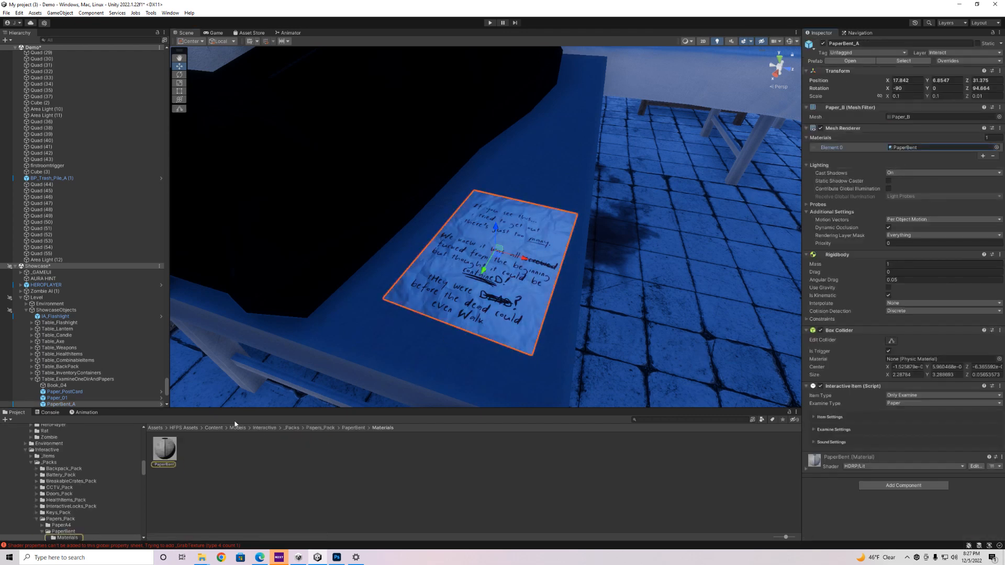
{"action": "left_click", "coordinate": [164, 445]}
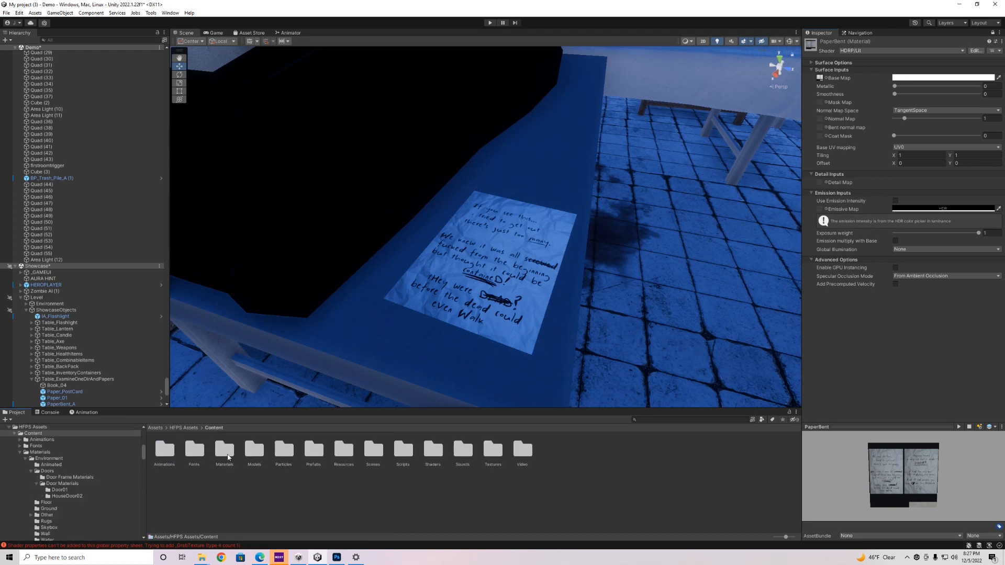
{"action": "double_click", "coordinate": [223, 449]}
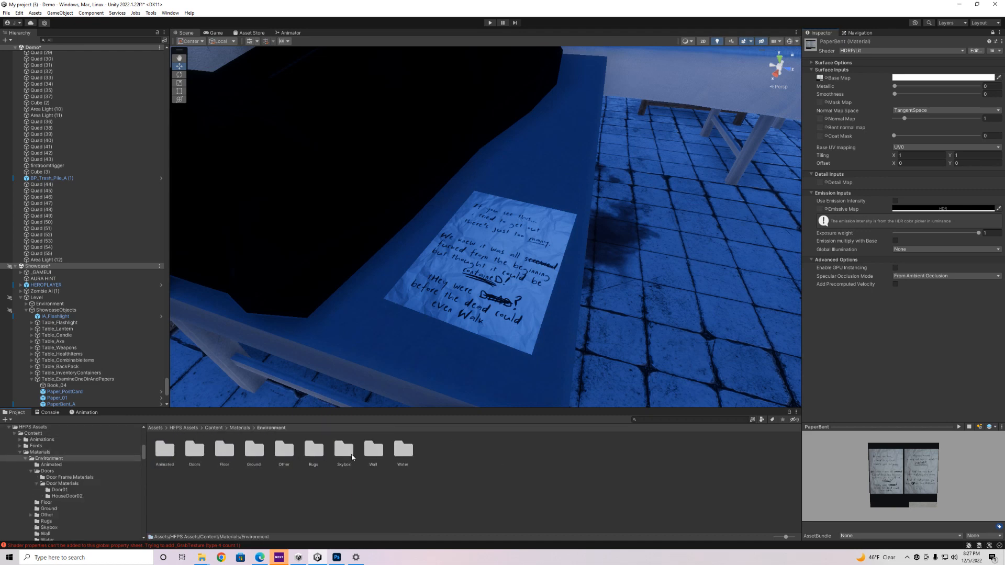
{"action": "double_click", "coordinate": [283, 452]}
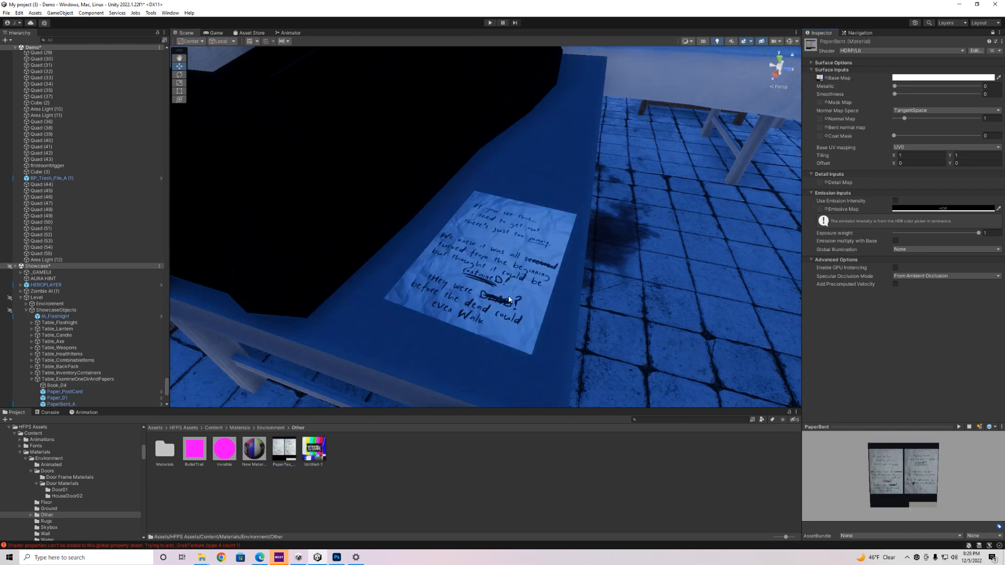
Step: Select the PaperBent_A note and expand its Examine Settings to review the Paper Text
{"action": "left_click", "coordinate": [481, 269]}
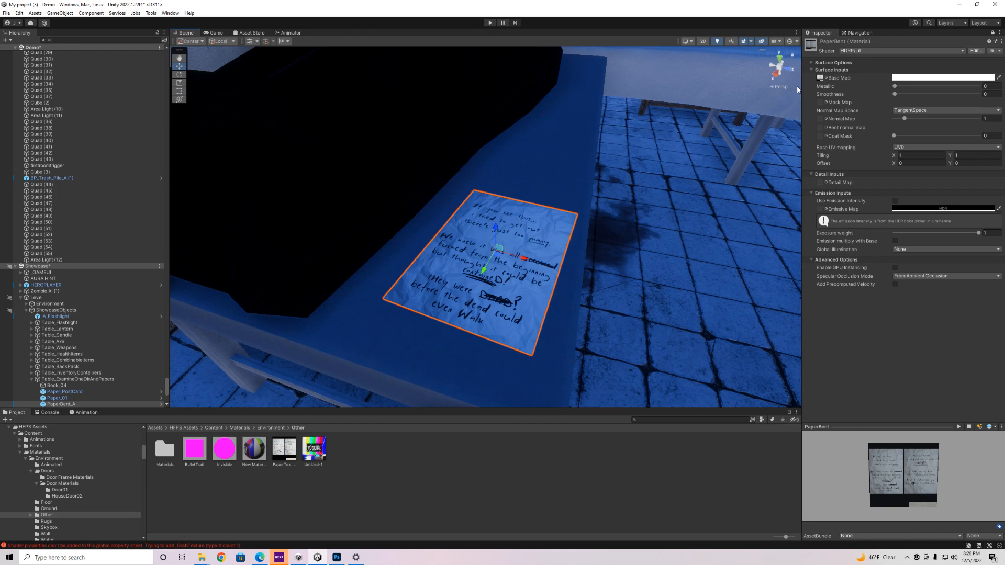
{"action": "mouse_move", "coordinate": [392, 315]}
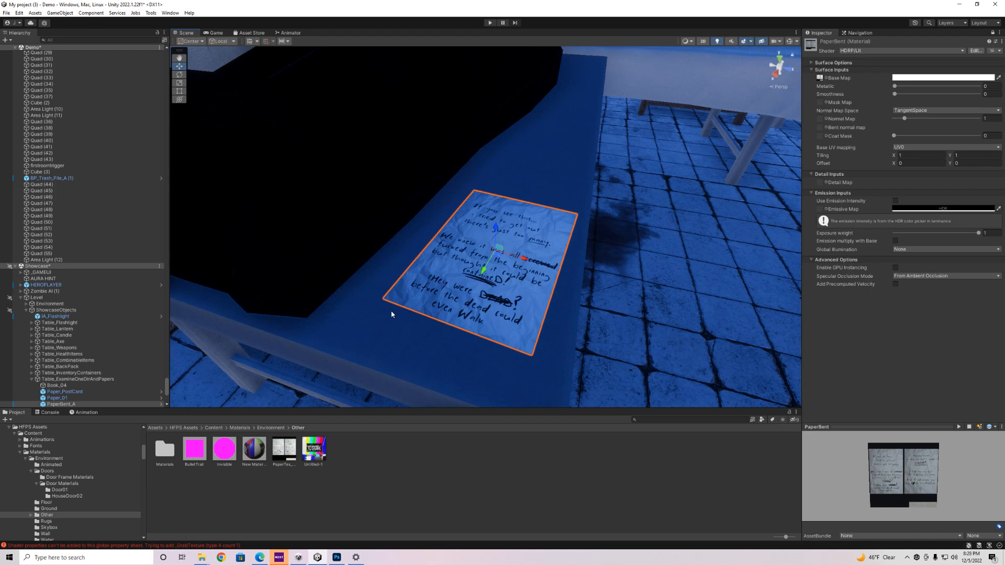
{"action": "mouse_move", "coordinate": [868, 98]}
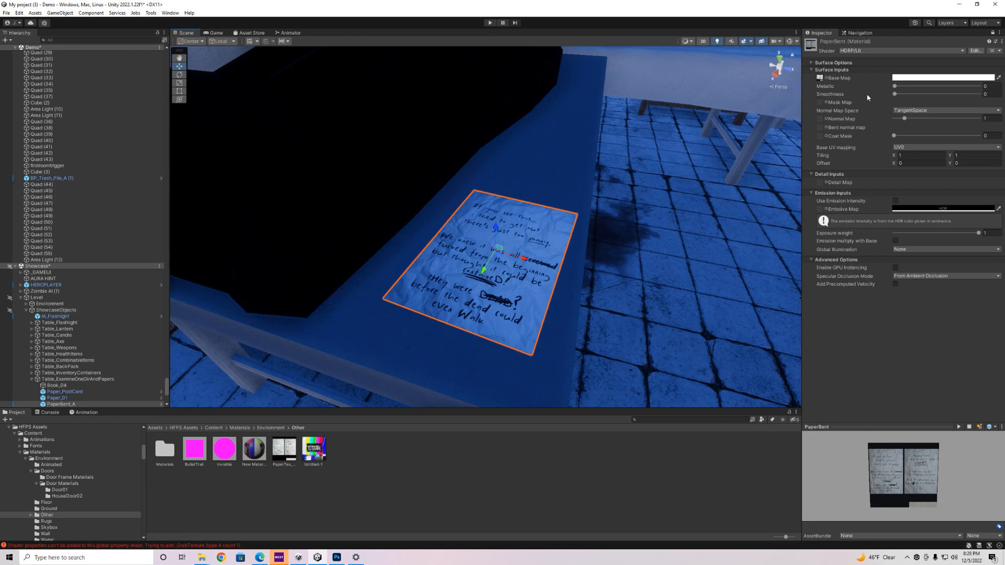
{"action": "left_click", "coordinate": [61, 405]}
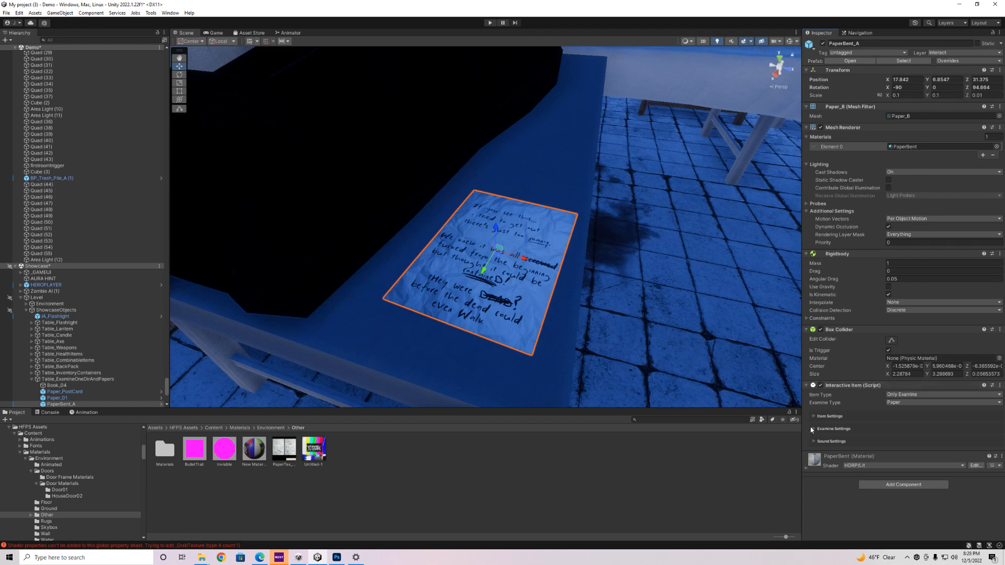
{"action": "left_click", "coordinate": [814, 428]}
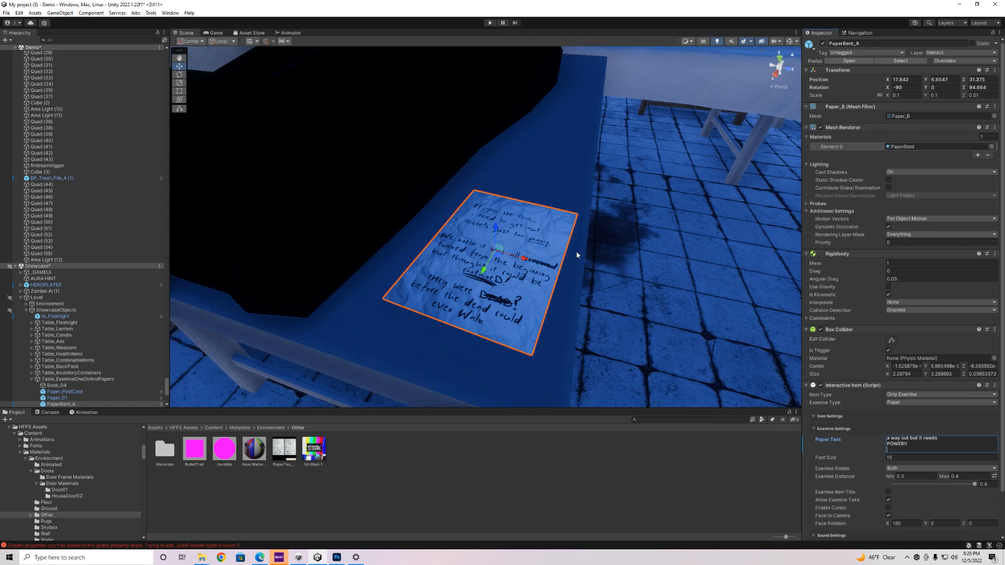
{"action": "mouse_move", "coordinate": [548, 269]}
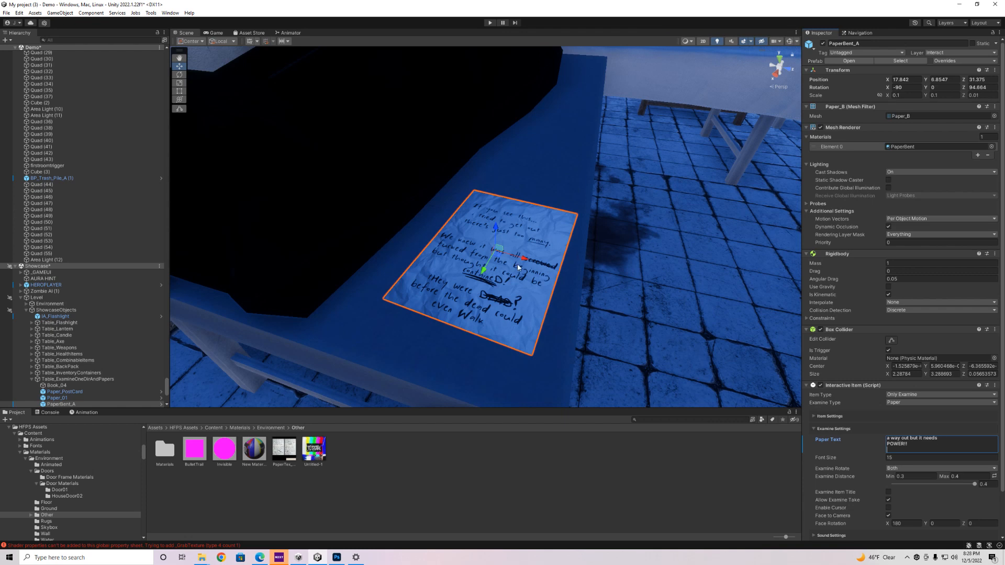
{"action": "mouse_move", "coordinate": [850, 372]}
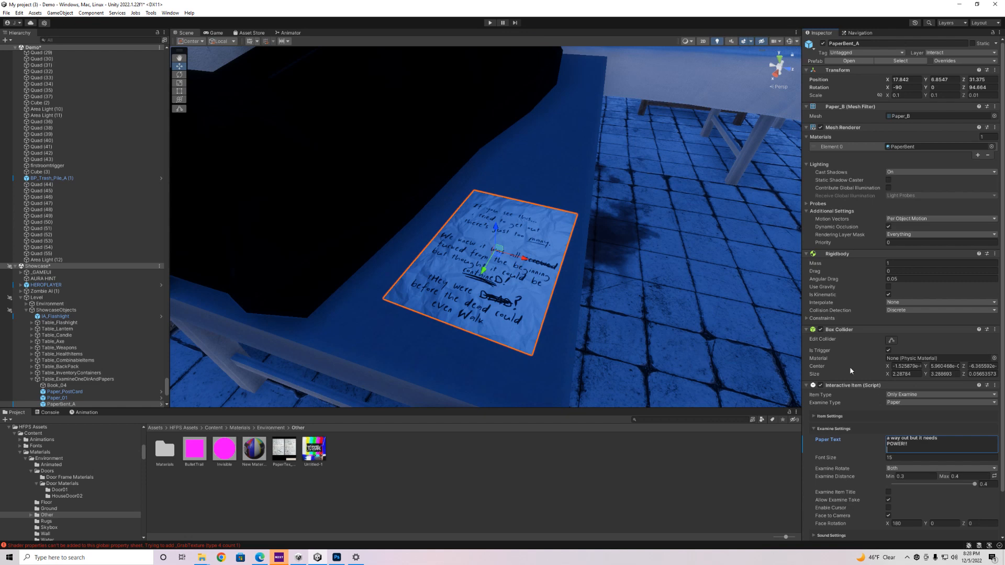
{"action": "mouse_move", "coordinate": [816, 407]}
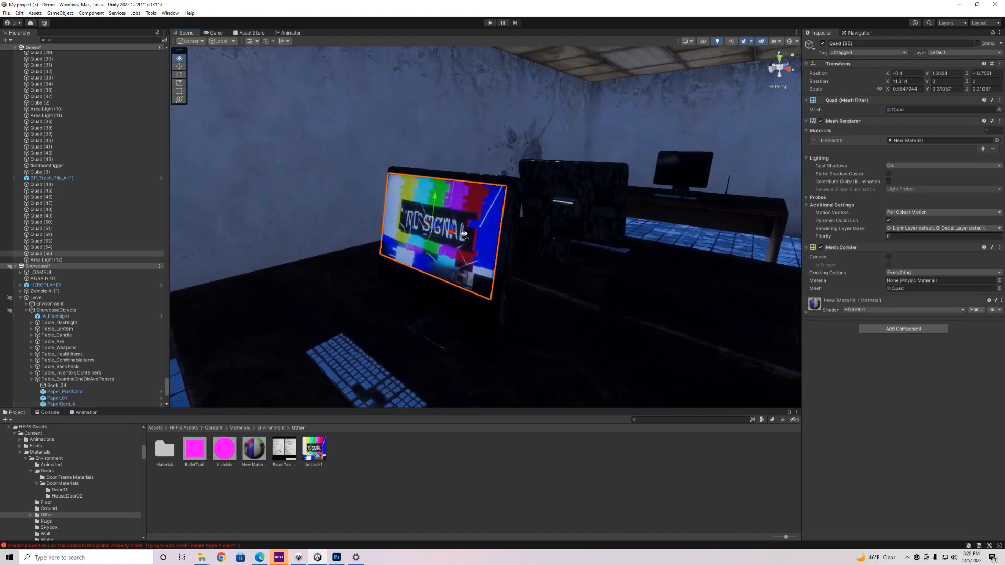
Step: Open the asset creation options and dismiss them without creating anything
{"action": "left_click", "coordinate": [59, 12]}
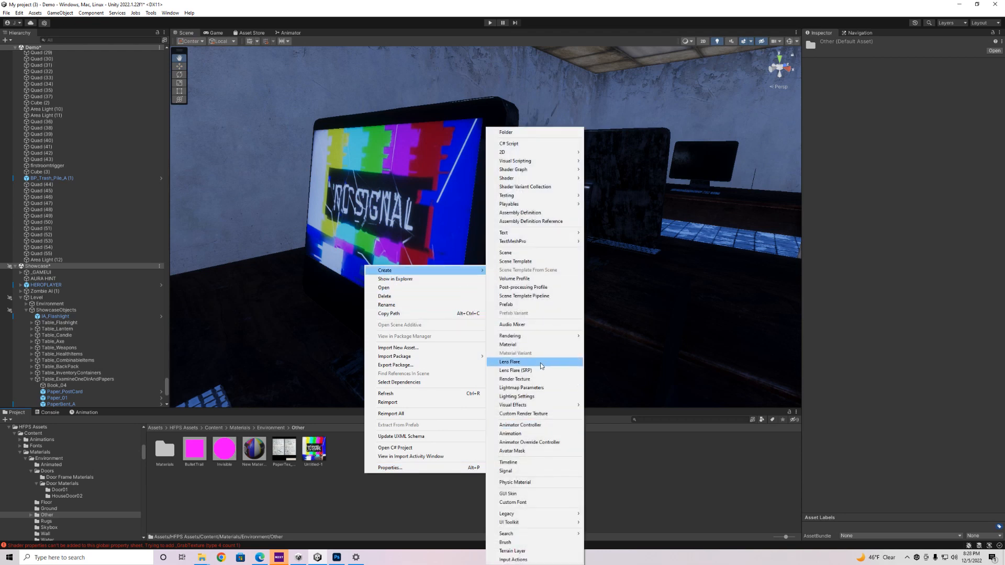
{"action": "mouse_move", "coordinate": [667, 483]}
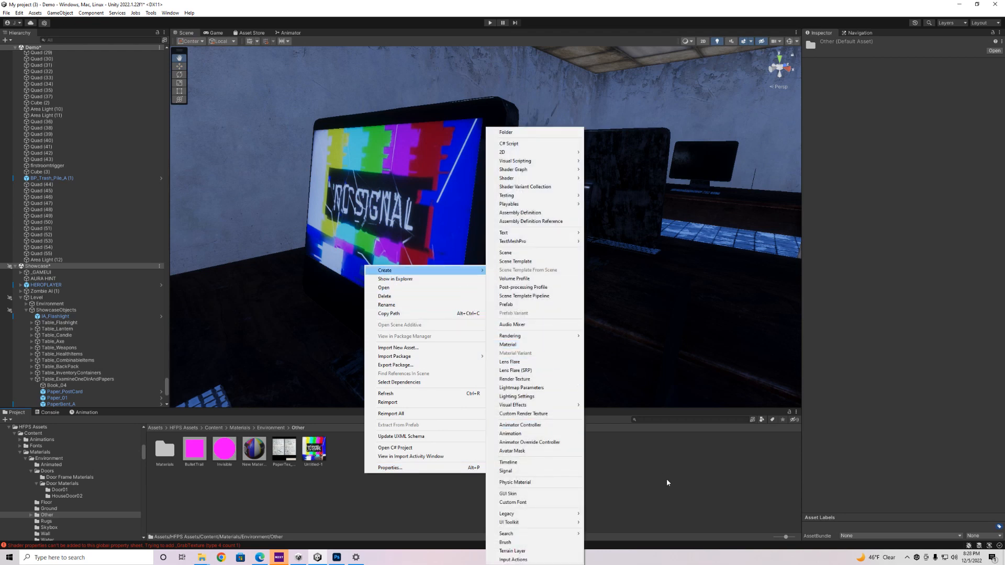
{"action": "left_click", "coordinate": [508, 344]}
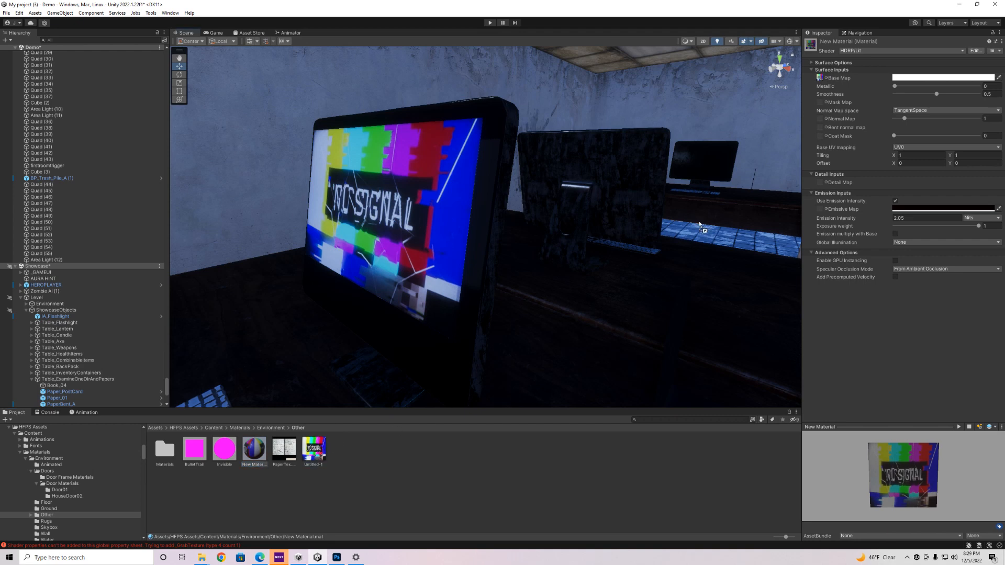
{"action": "mouse_move", "coordinate": [820, 78]}
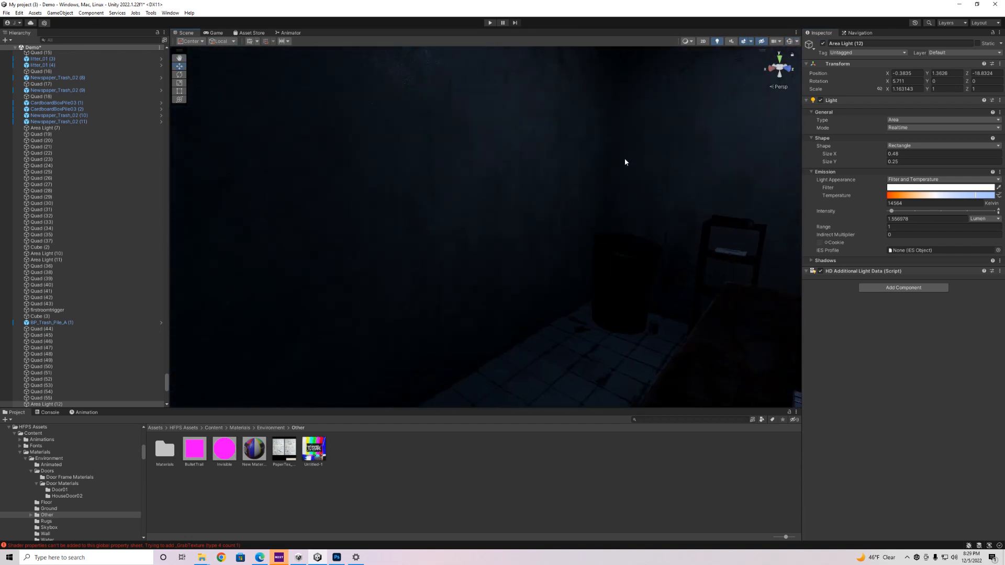
Step: Select Dead_man_idle and bring up its Take 001 idle animation keyframes
{"action": "scroll", "scroll_direction": "down", "scroll_amount": 3}
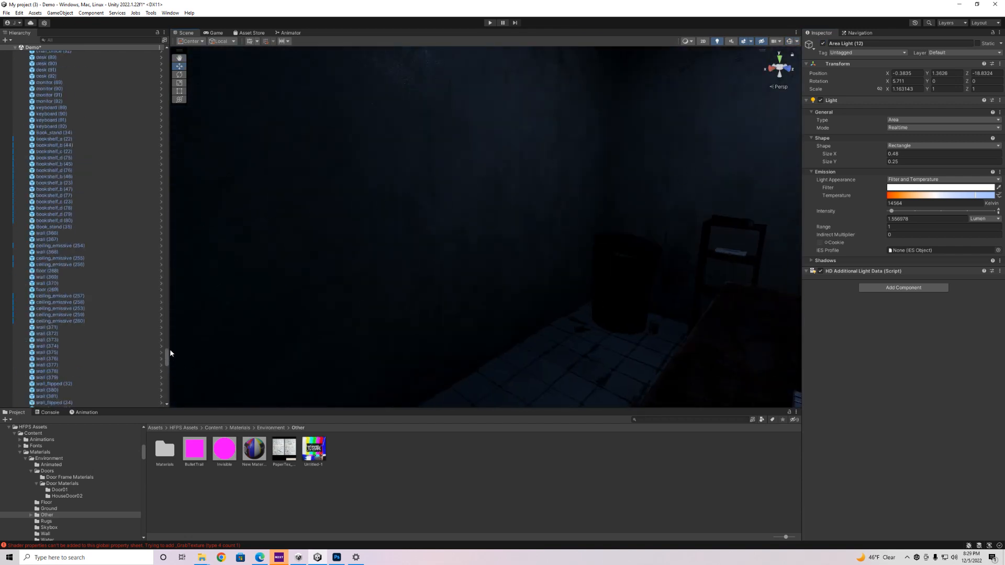
{"action": "scroll", "scroll_direction": "up", "scroll_amount": 3}
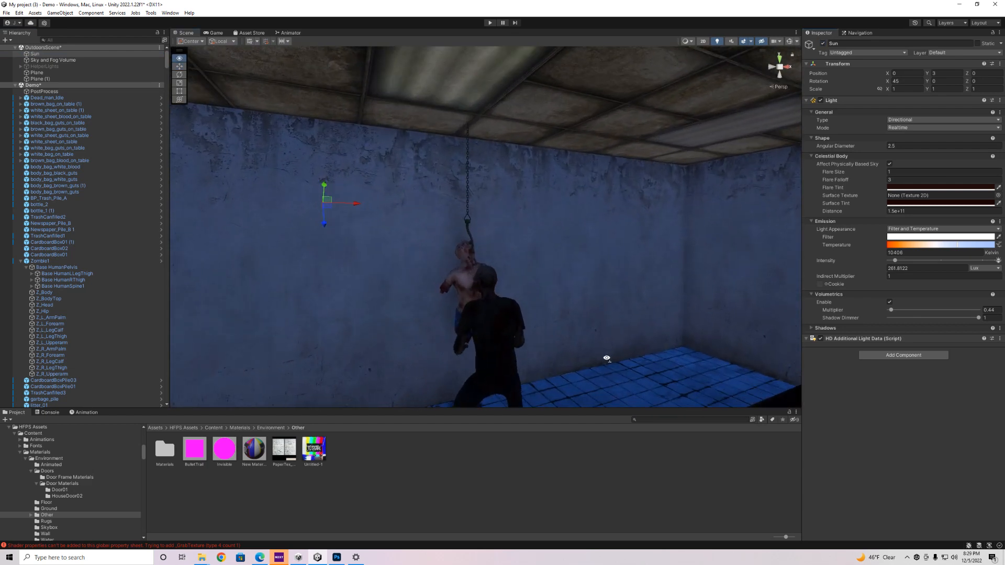
{"action": "left_click", "coordinate": [47, 97]}
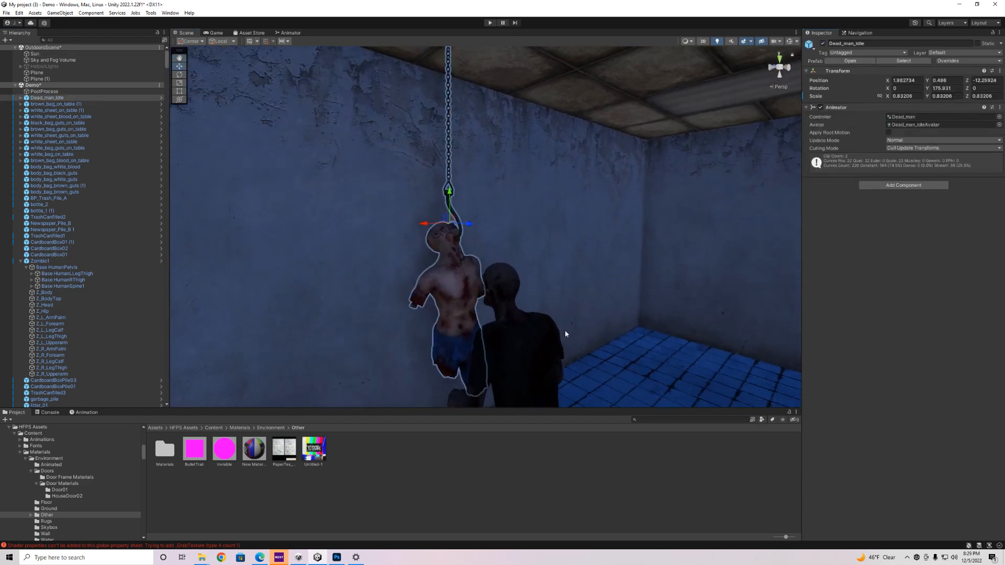
{"action": "left_click", "coordinate": [87, 412]}
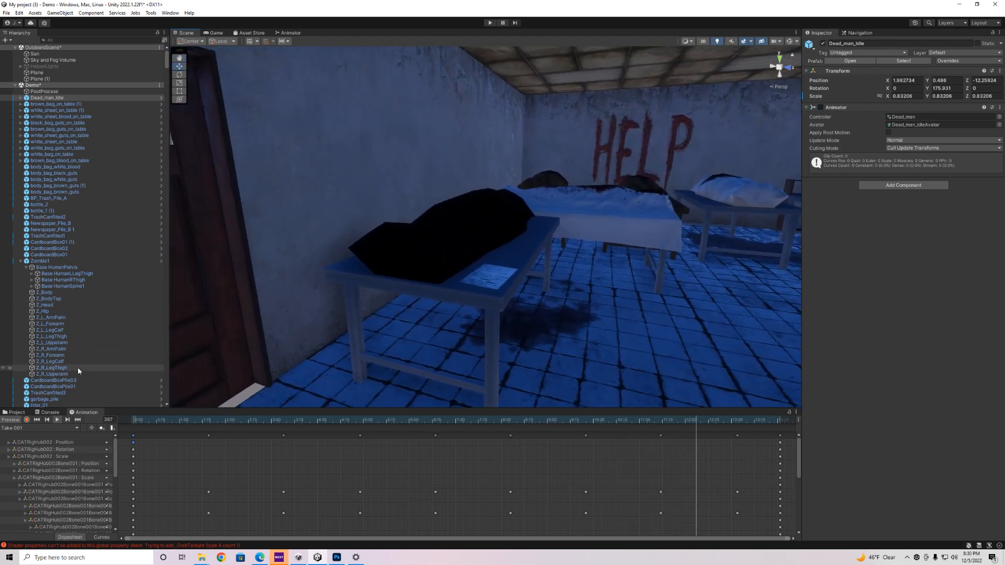
{"action": "scroll", "scroll_direction": "down", "scroll_amount": 3}
{"action": "type", "text": "her"}
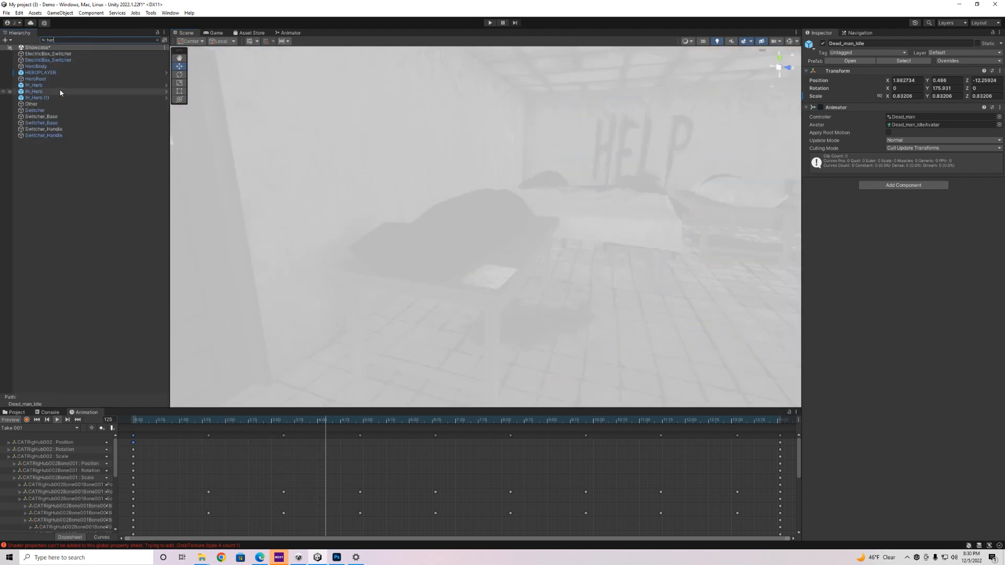
Step: Align HEROPLAYER with the scene view to place it beside the table
{"action": "left_click", "coordinate": [40, 72]}
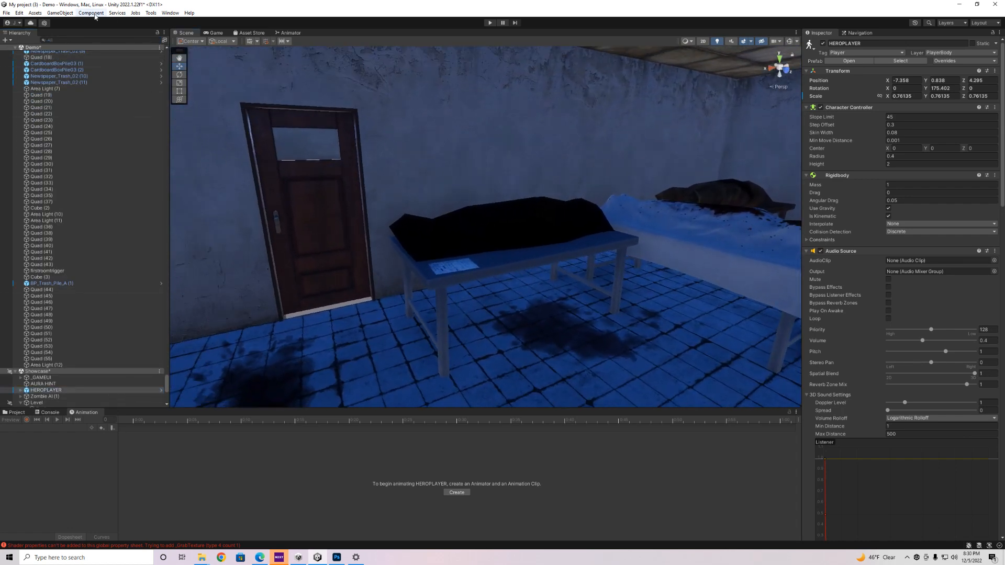
{"action": "left_click", "coordinate": [60, 13]}
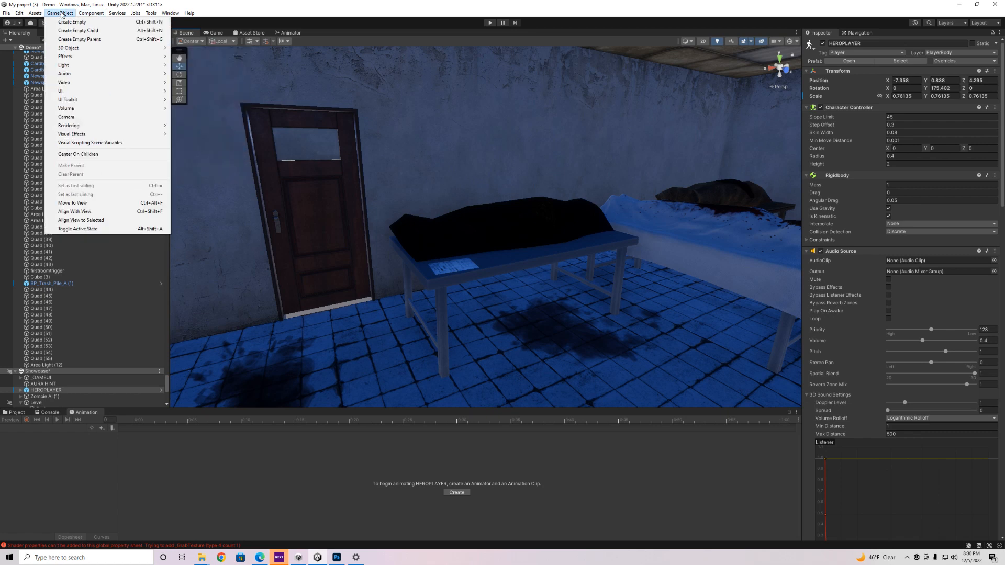
{"action": "mouse_move", "coordinate": [74, 212]}
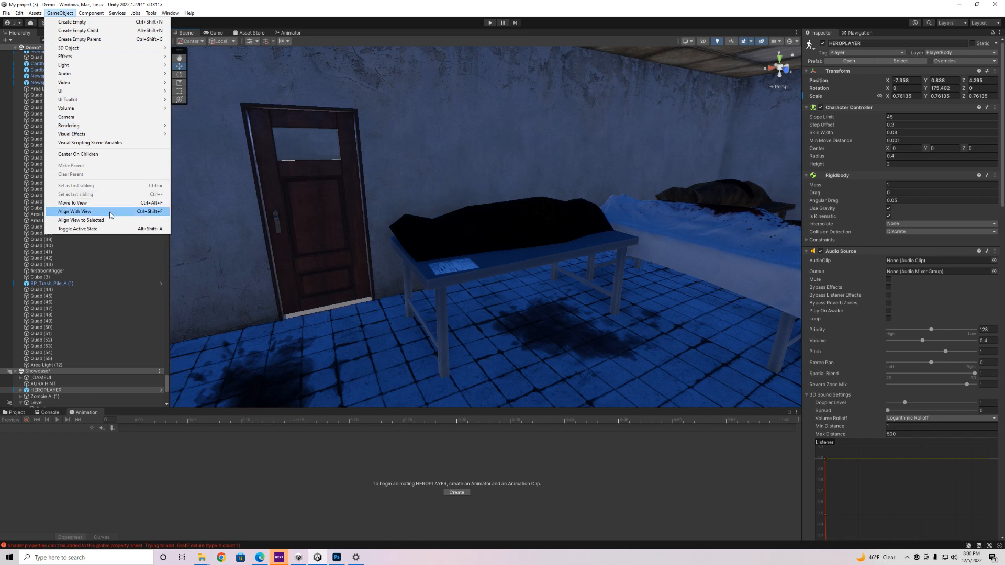
{"action": "left_click", "coordinate": [74, 211]}
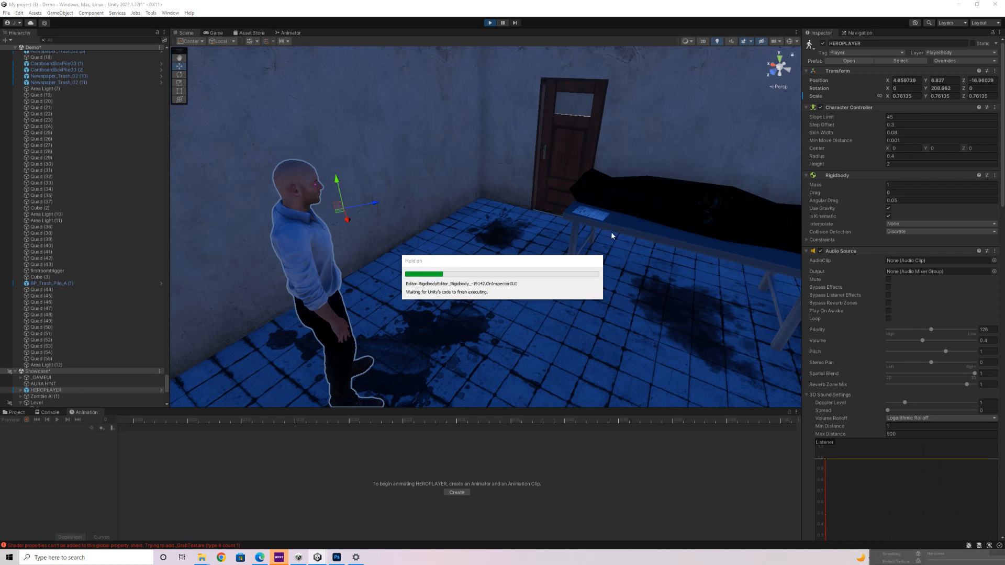
Step: Take control in Game view and pick up the handwritten note on the table
{"action": "left_click", "coordinate": [490, 23]}
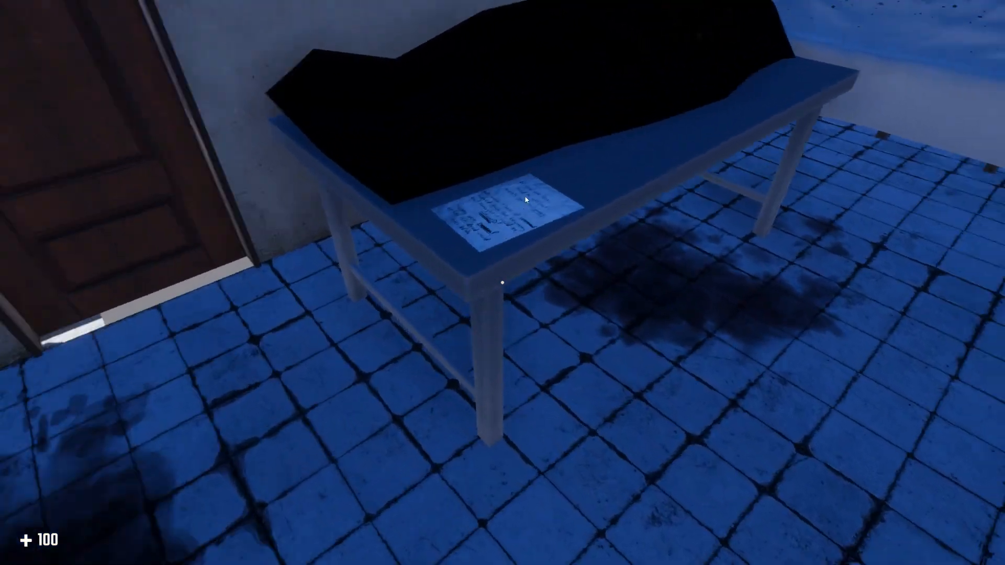
{"action": "left_click", "coordinate": [513, 205]}
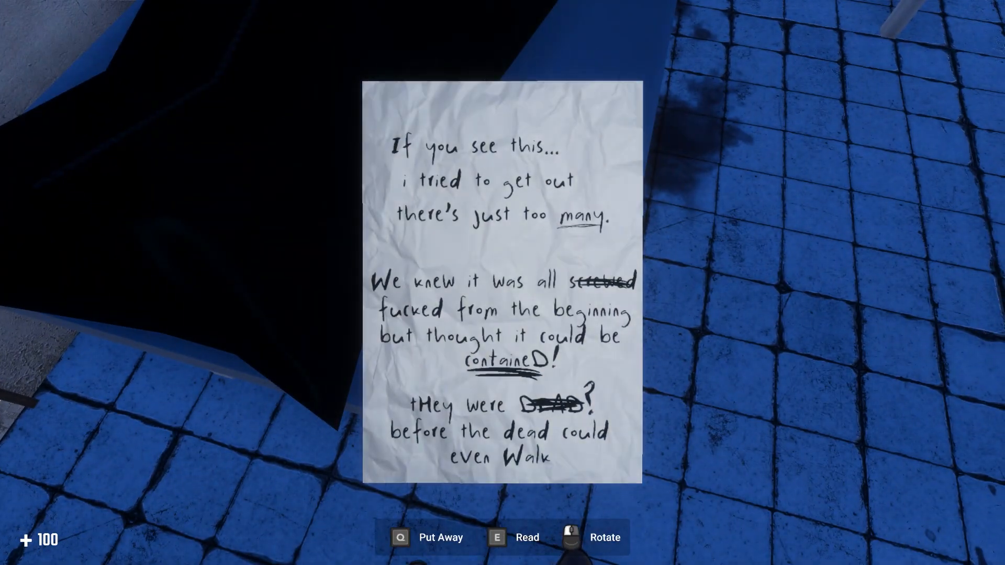